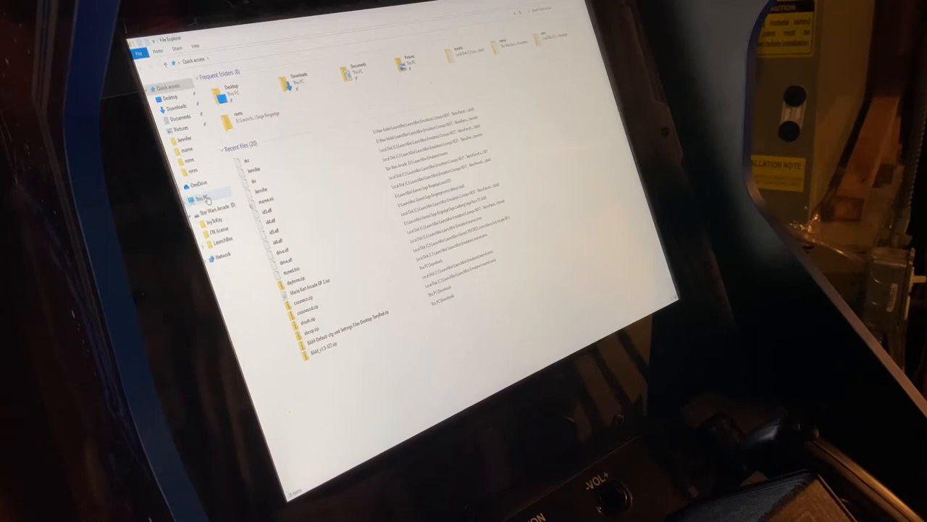
- Open This PC and go into the drive holding the arcade files
left_click(206, 194)
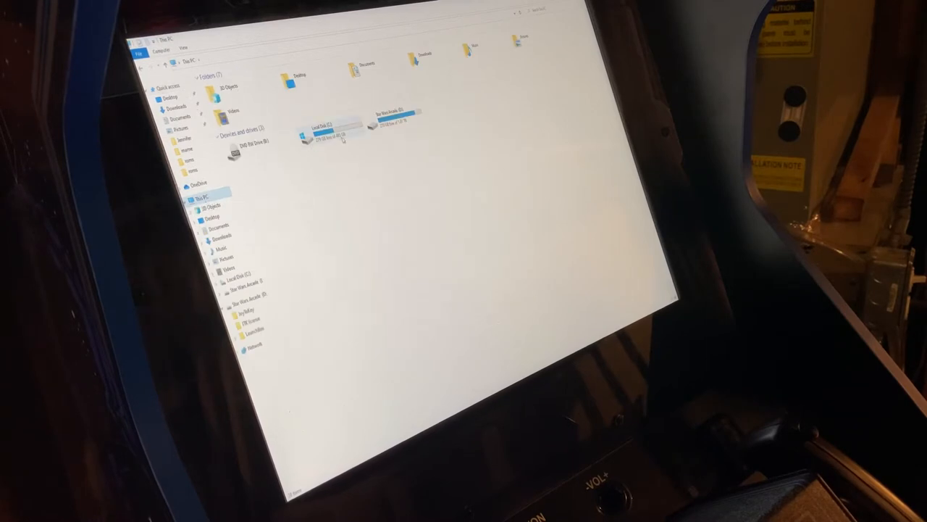
double_click(326, 124)
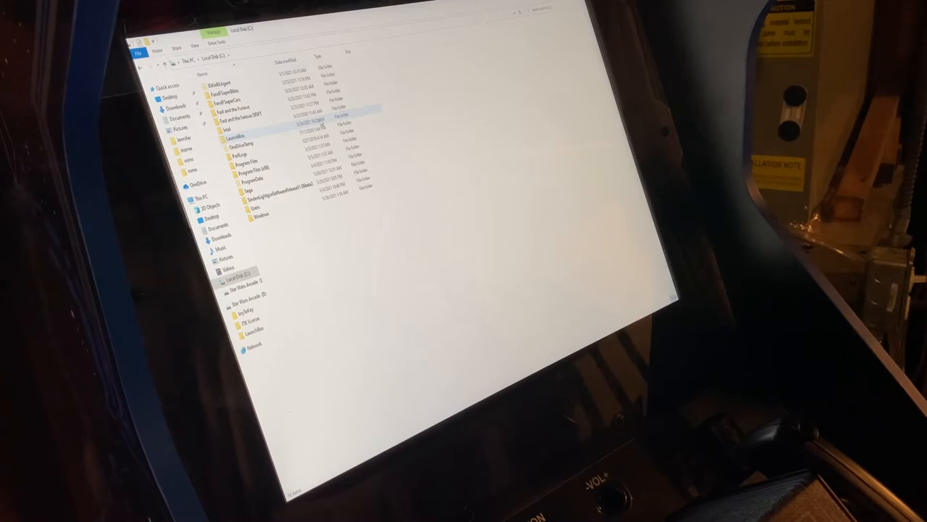
- Drill down from the LaunchBox folder into the nested emulator folder
double_click(235, 136)
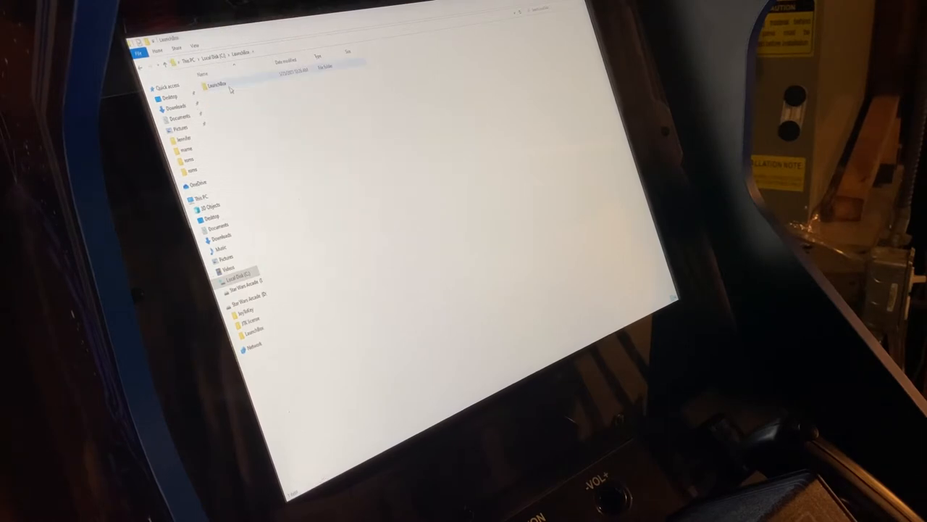
double_click(220, 81)
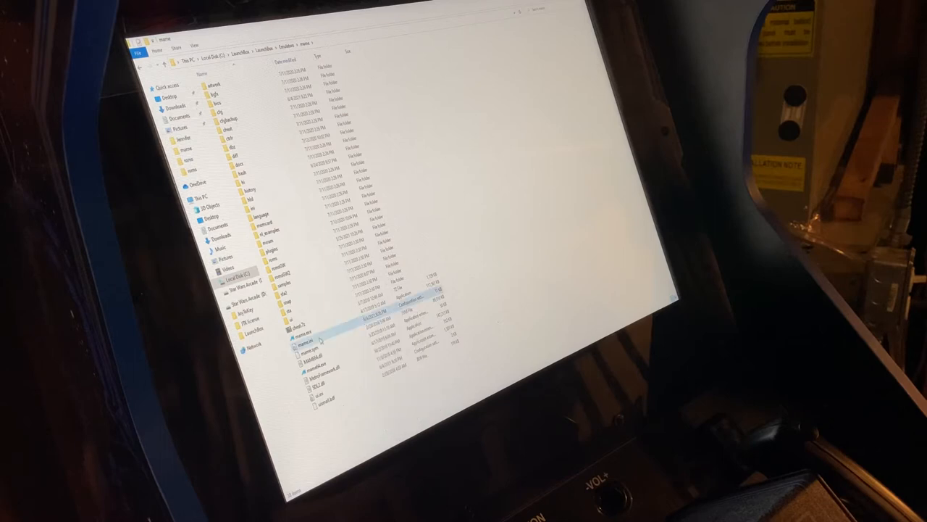
right_click(305, 339)
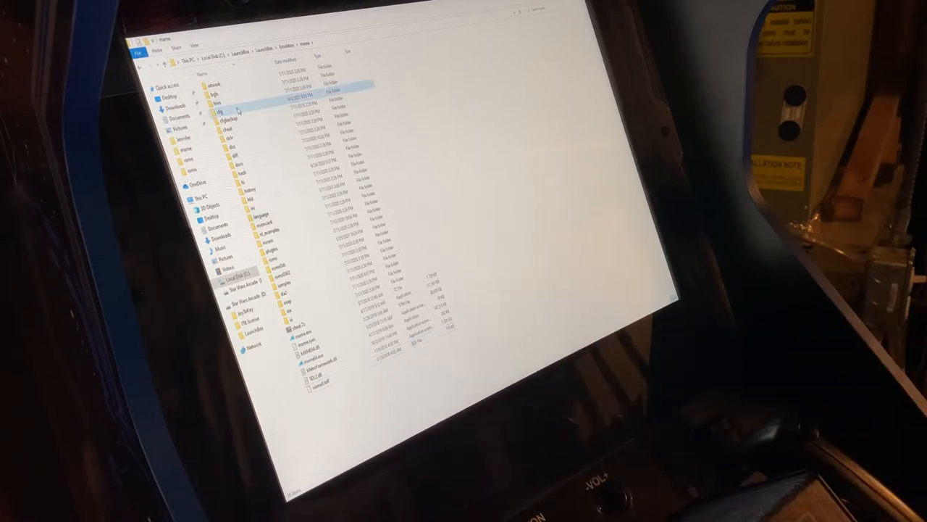
right_click(229, 113)
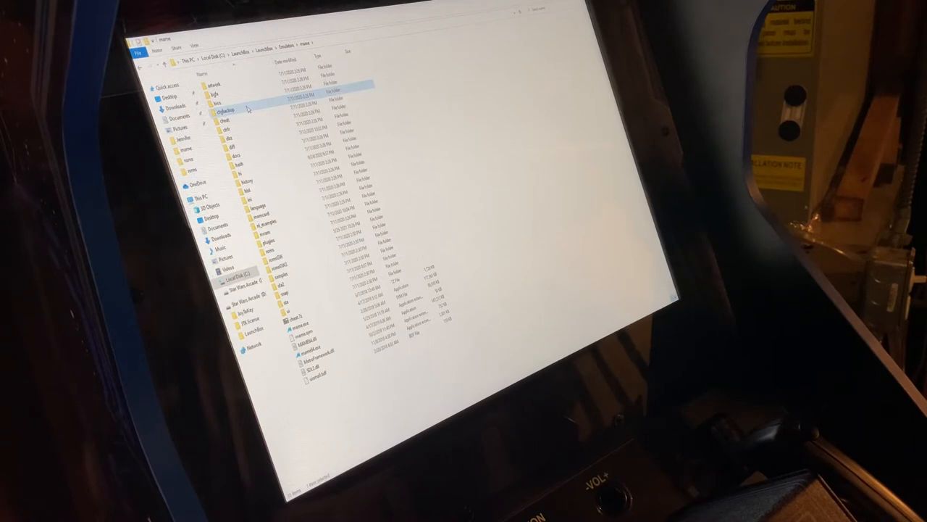
right_click(249, 109)
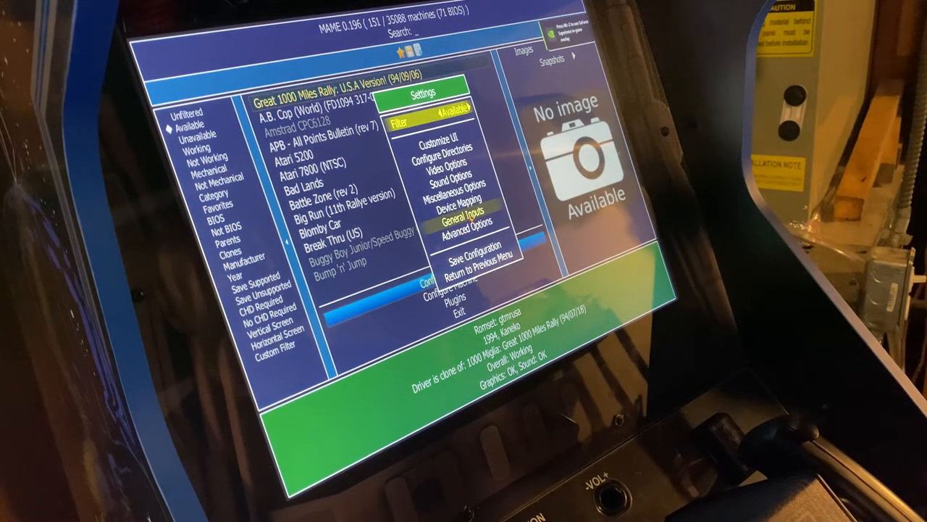
- Show MAME's general input assignments and scroll down to the Player 1 button bindings
left_click(465, 210)
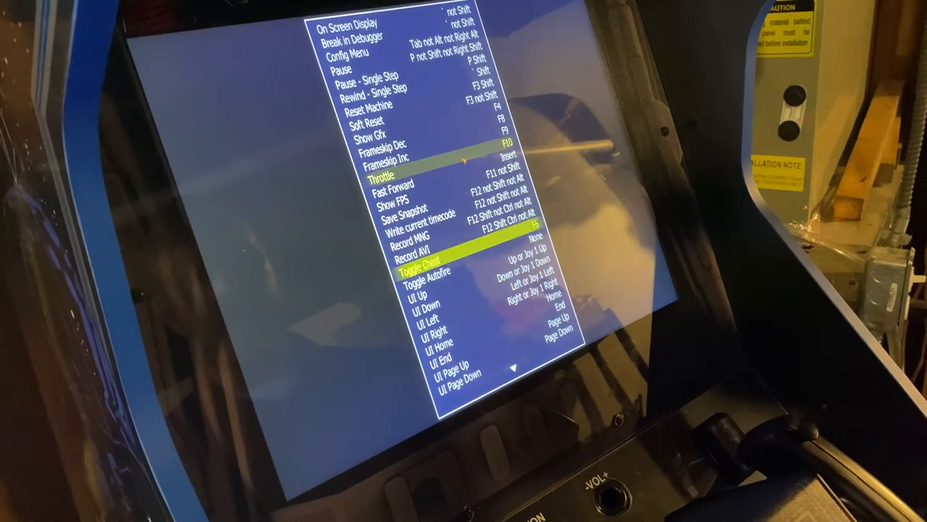
scroll("down", 3)
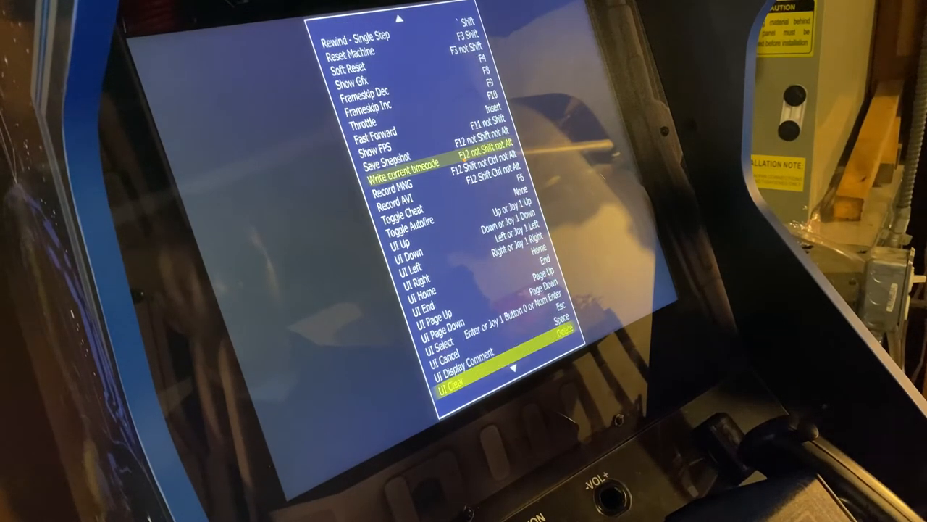
scroll("down", 3)
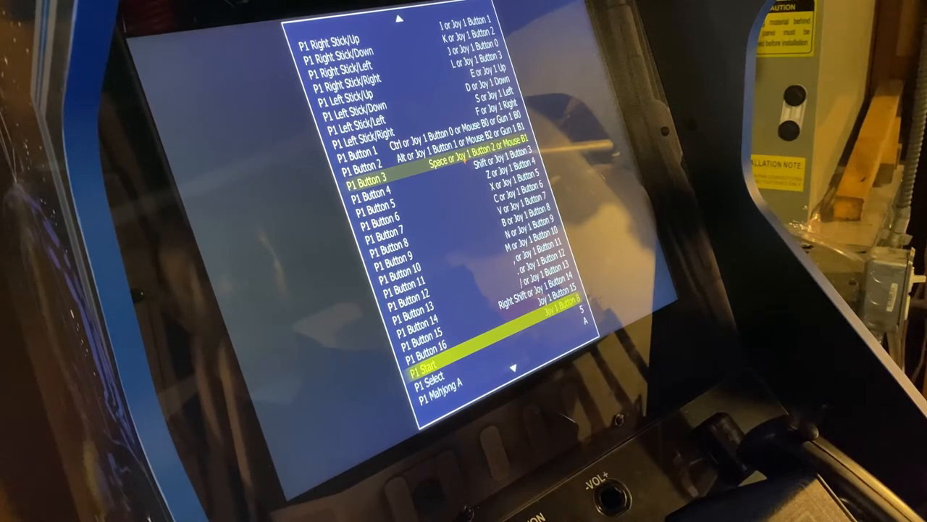
- Scroll past the mahjong, hanafuda and gambling inputs to the P1 Pedal analog entries
key("Down")
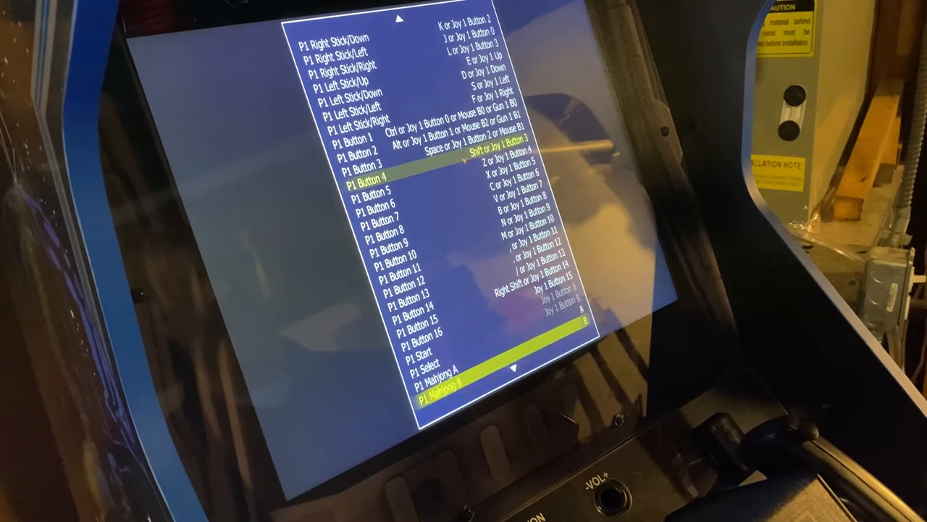
scroll("down", 3)
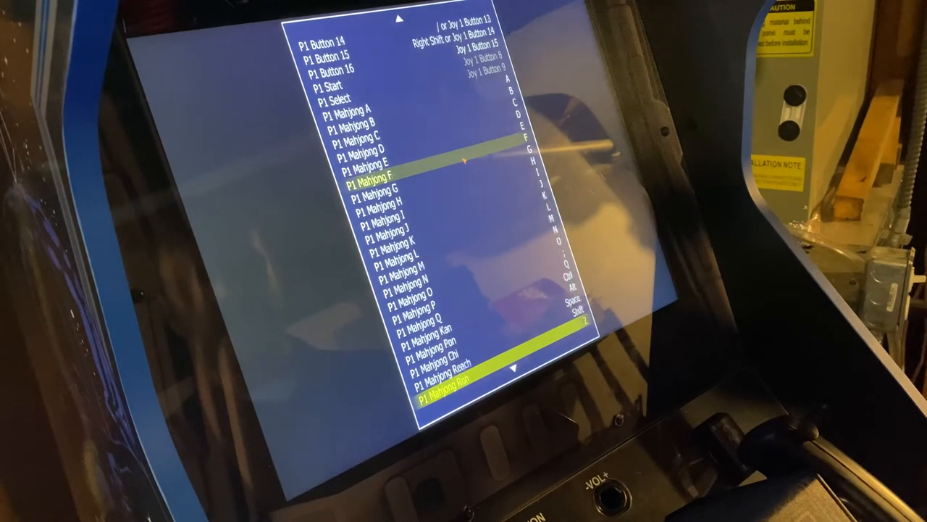
scroll("down", 3)
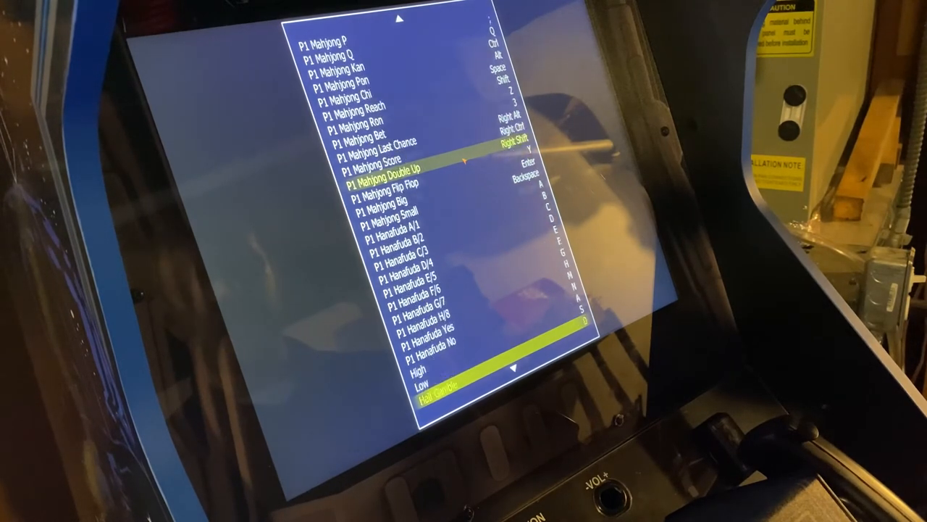
scroll("down", 3)
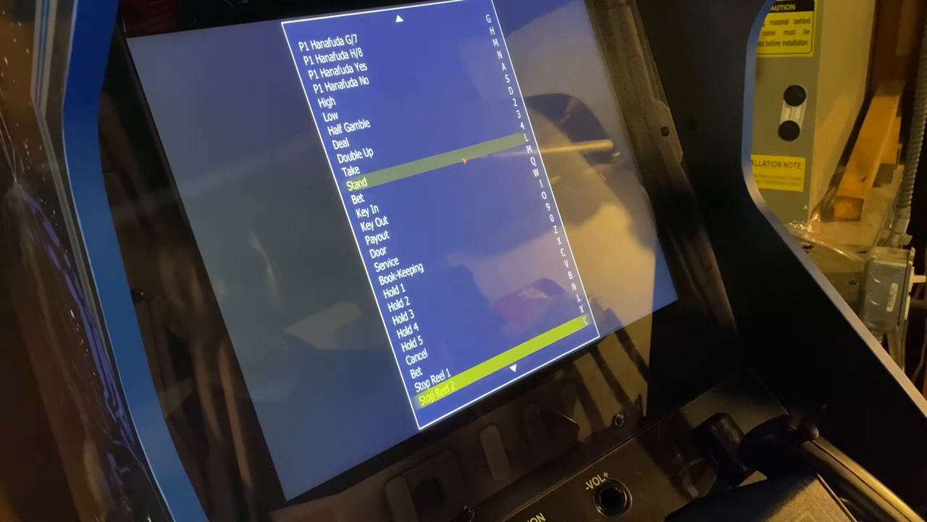
scroll("down", 3)
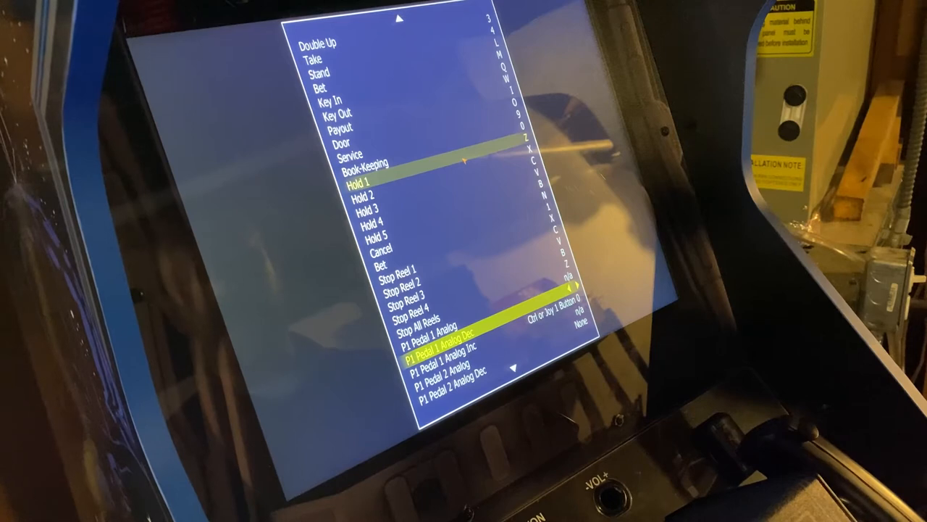
- Step through the P1/P2 Pedal Analog entries, then back out toward the settings menu
key("Down")
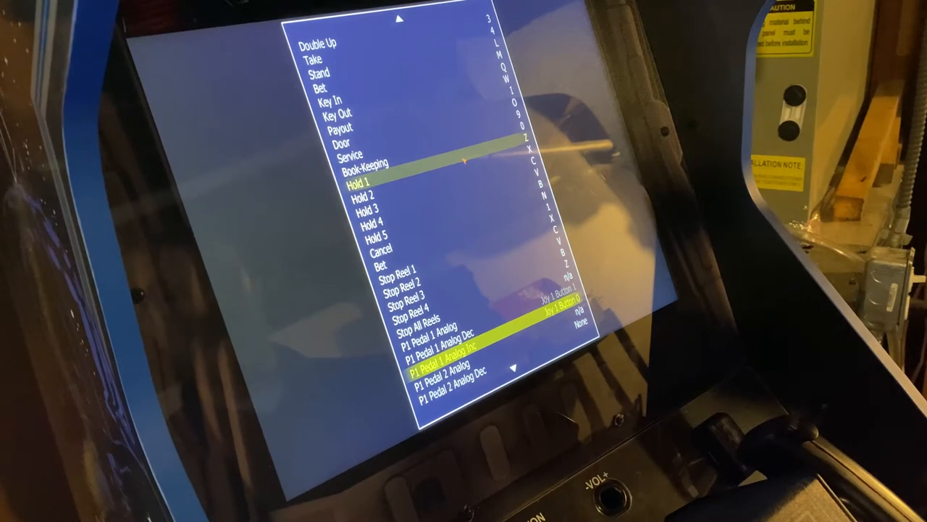
scroll("down", 3)
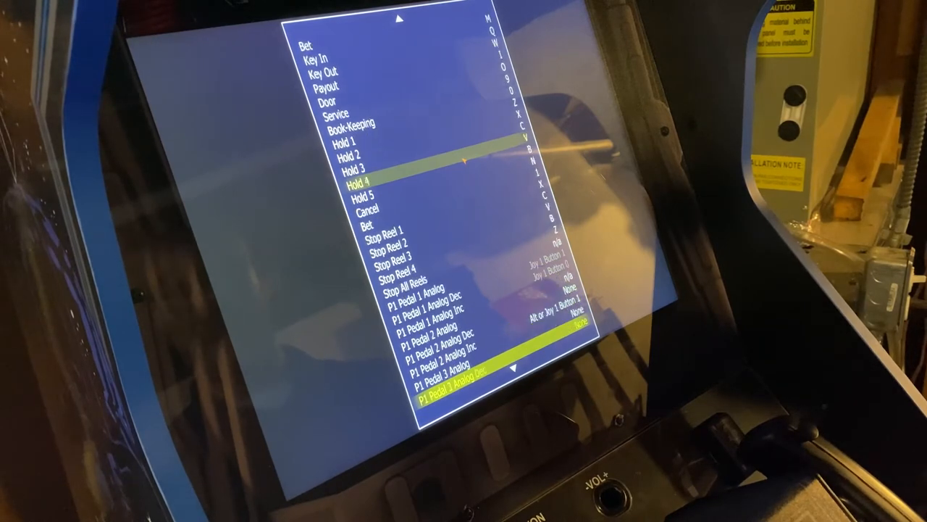
scroll("down", 3)
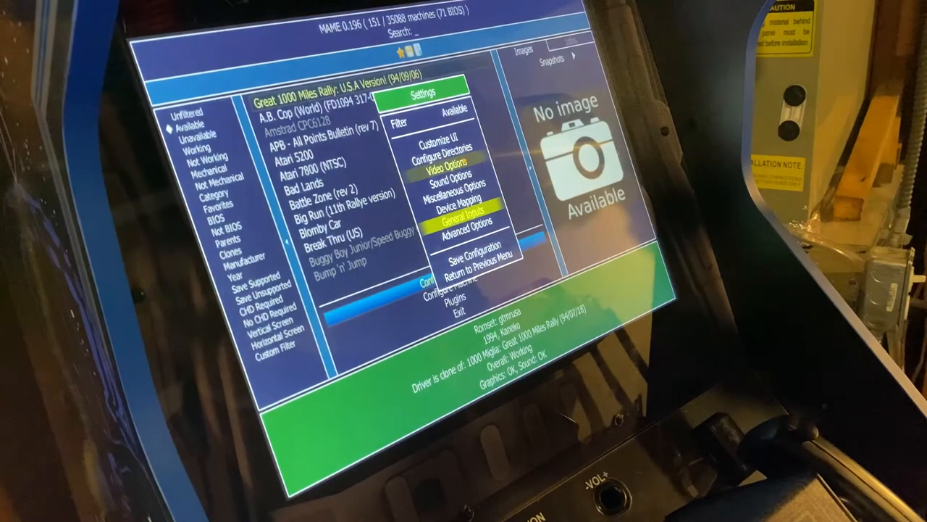
key("Down")
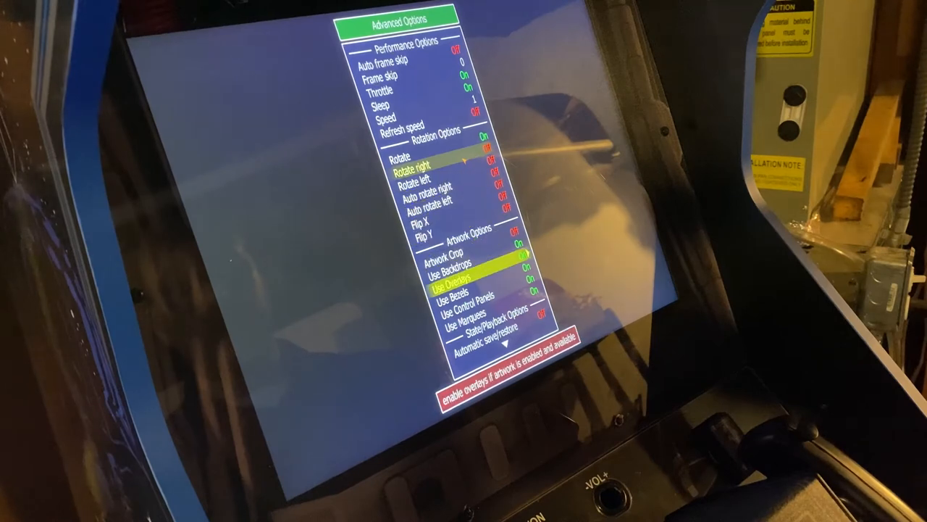
- Leave Advanced Options and return to MAME's main settings list
key("Down")
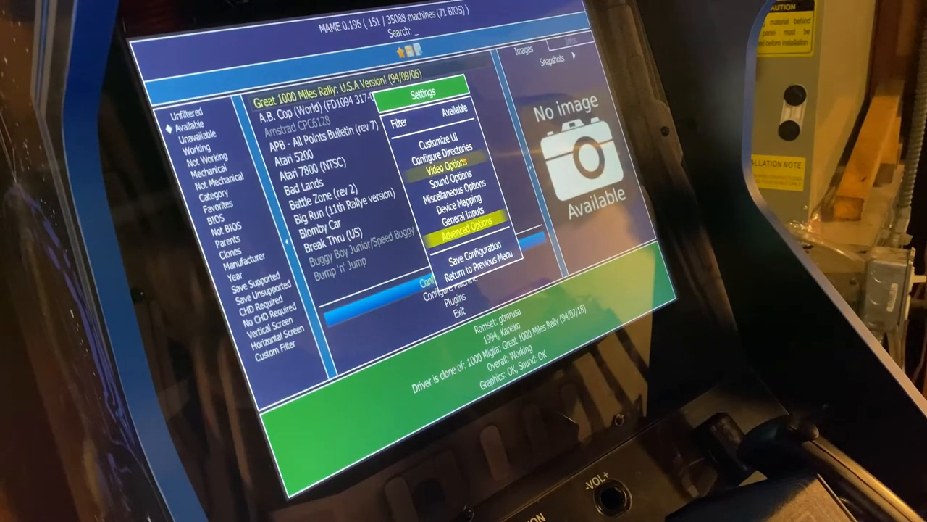
- In MAME's Video Options, toggle Enforce Aspect Ratio and leave the settings
left_click(450, 159)
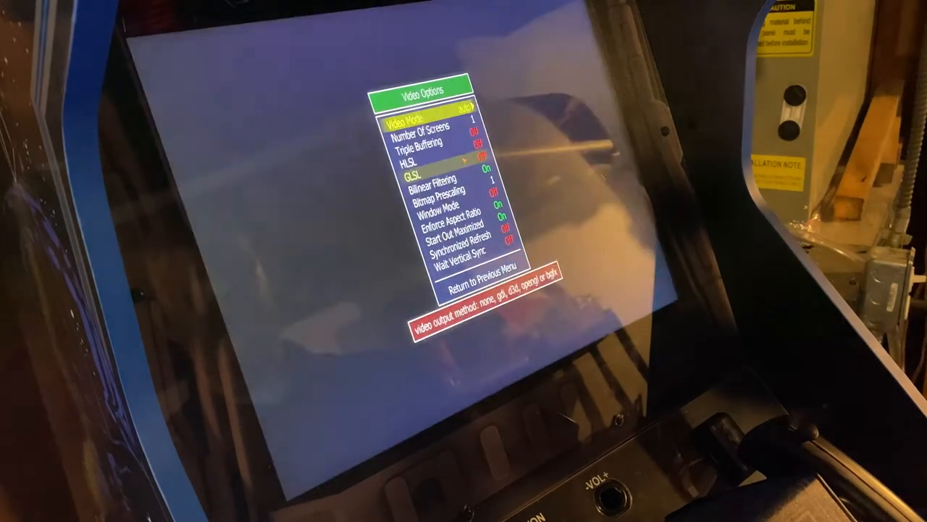
key("down")
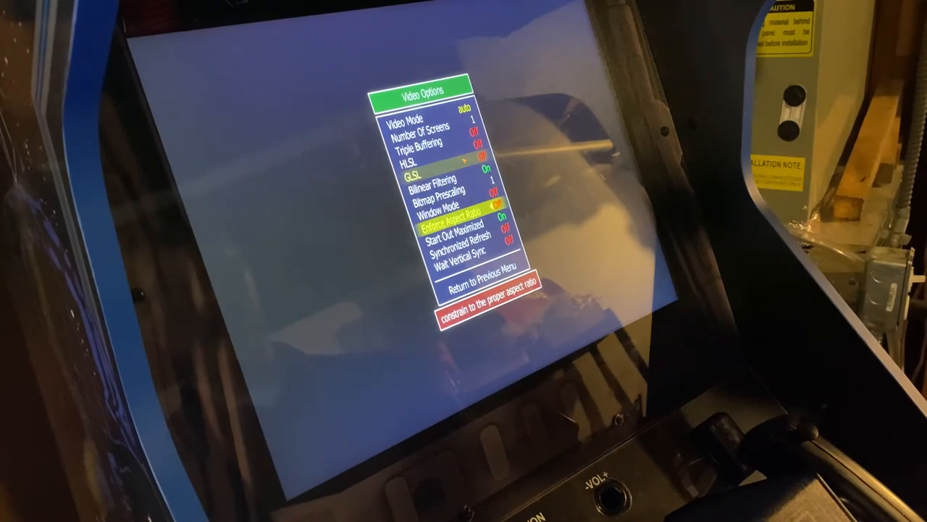
key("down")
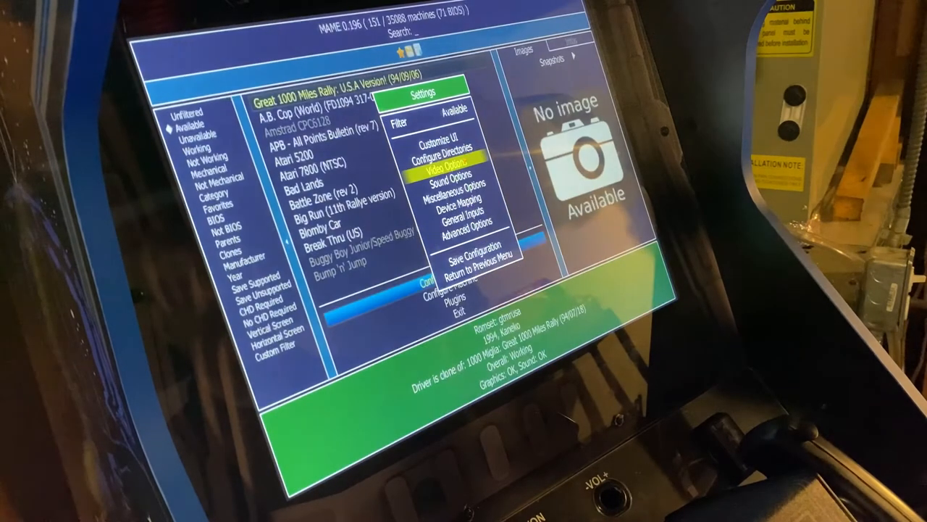
key("down")
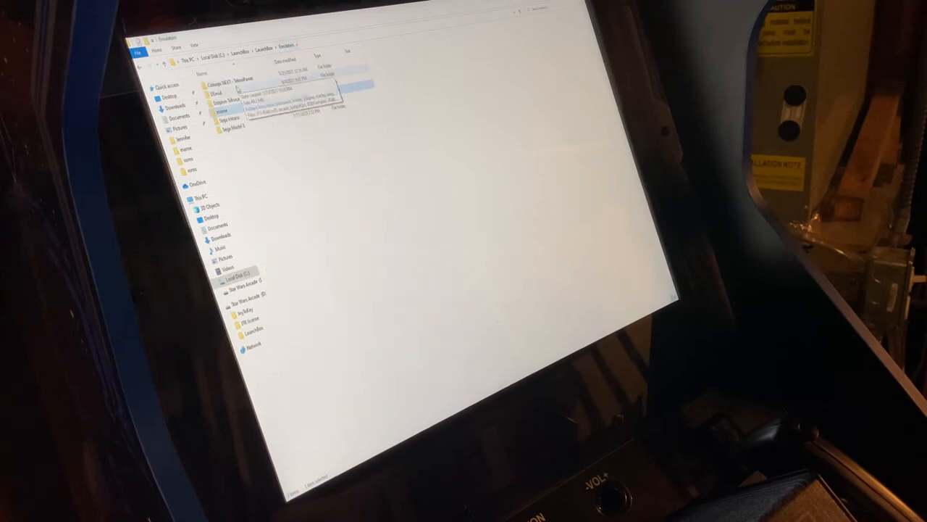
- Go into the Demul folder and launch demul.exe
double_click(210, 90)
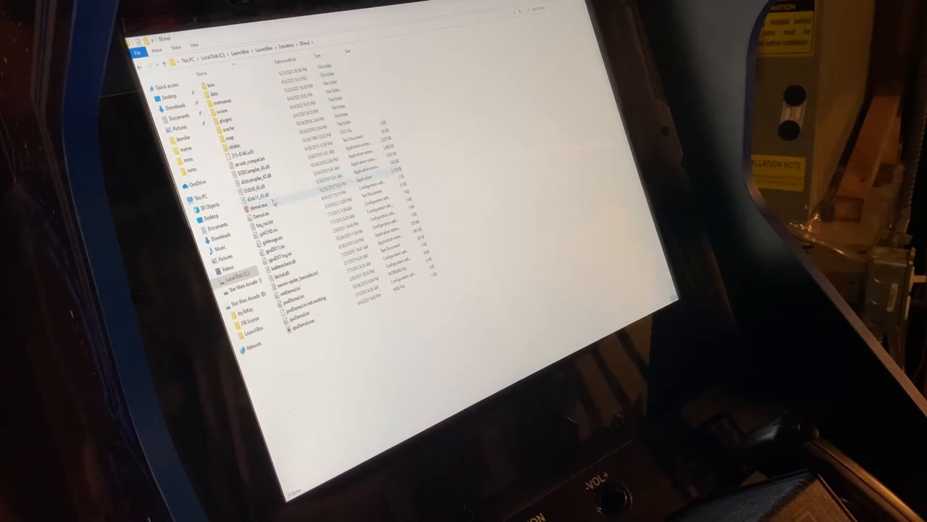
double_click(261, 208)
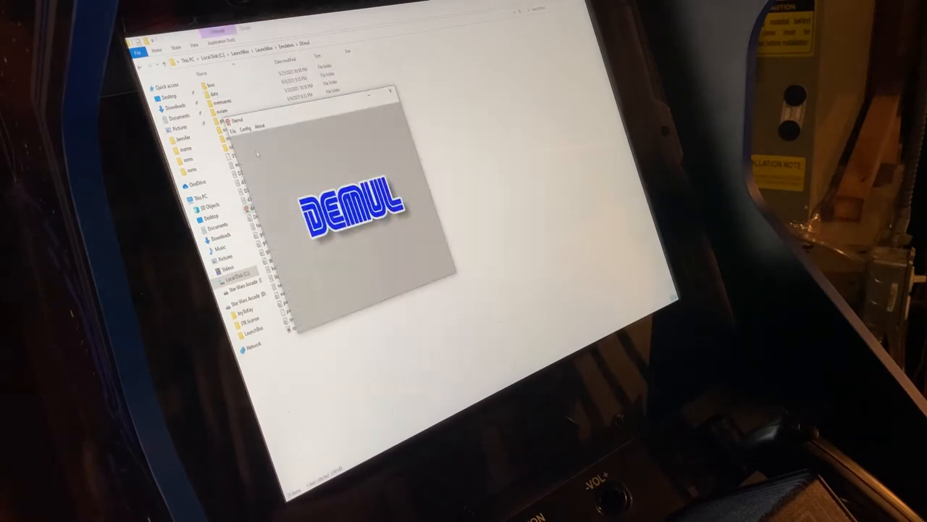
- Bring up Demul's Config menu and one of its configuration pages
left_click(240, 128)
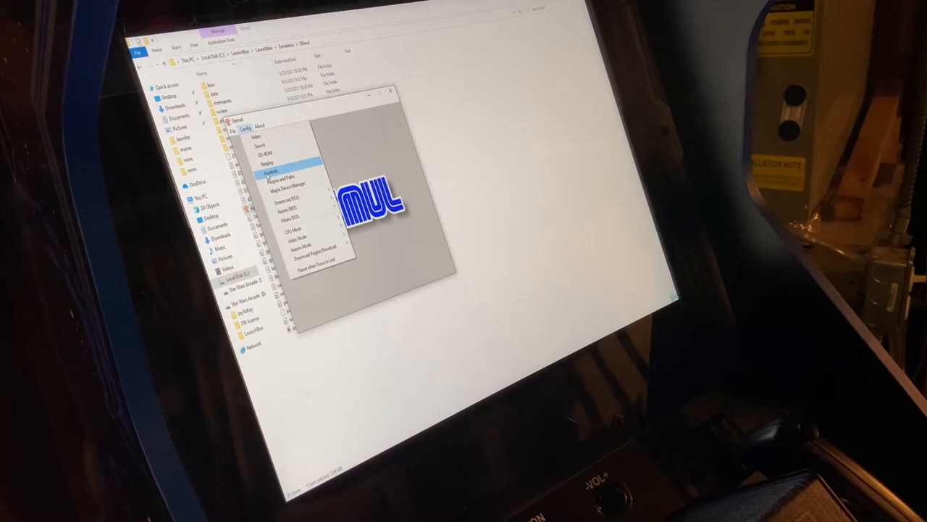
left_click(269, 174)
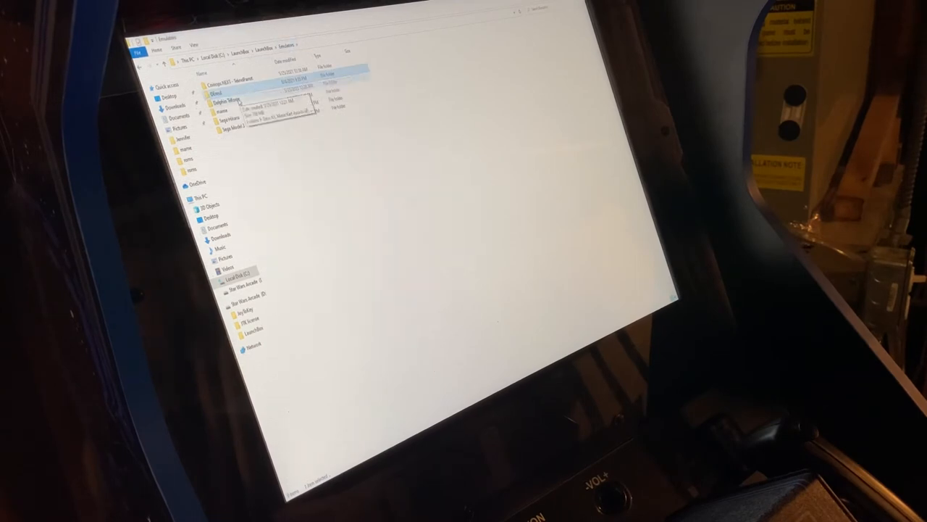
- Switch to LaunchBox showing the Sega Naomi platform's games
double_click(234, 102)
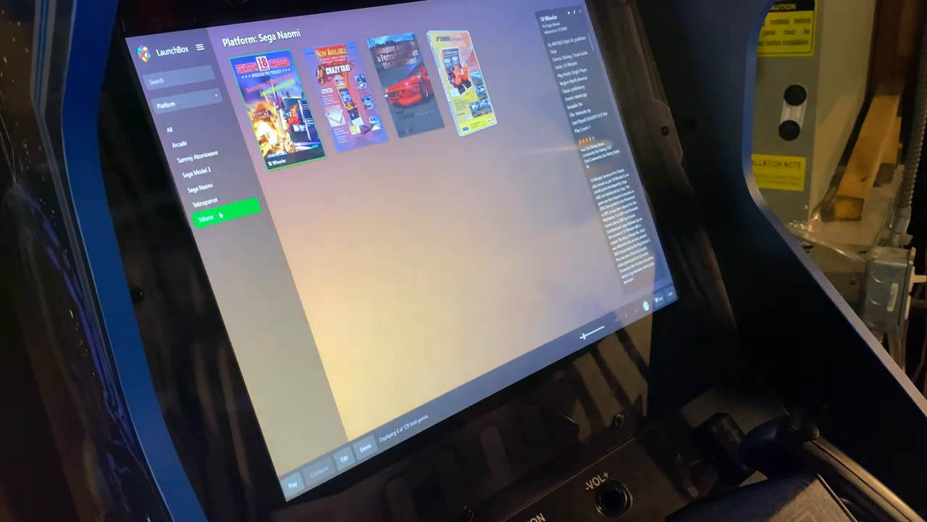
- Show the Triforce platform, reach its emulator folder from the game's actions, and launch Dolphin.exe
left_click(206, 217)
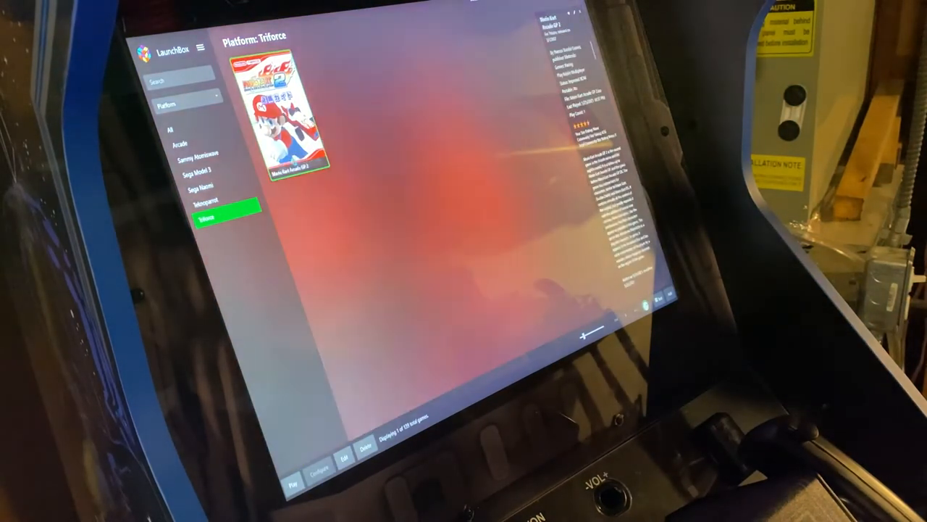
right_click(287, 116)
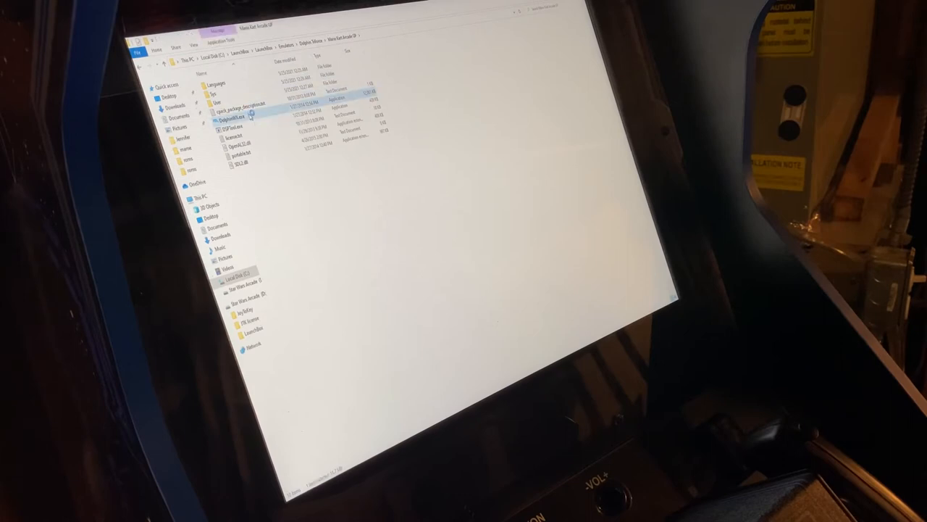
double_click(240, 107)
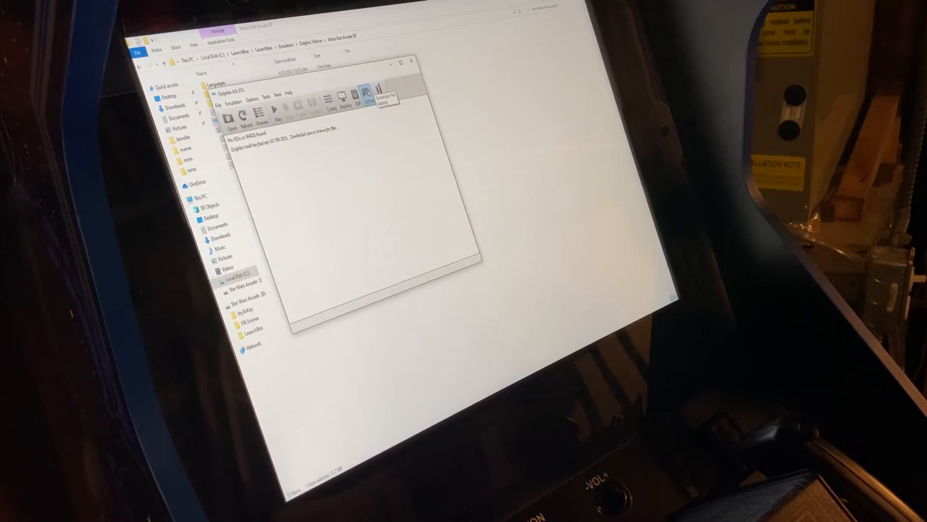
- Choose a different input device for the GameCube controller in Dolphin and save the configuration
left_click(377, 95)
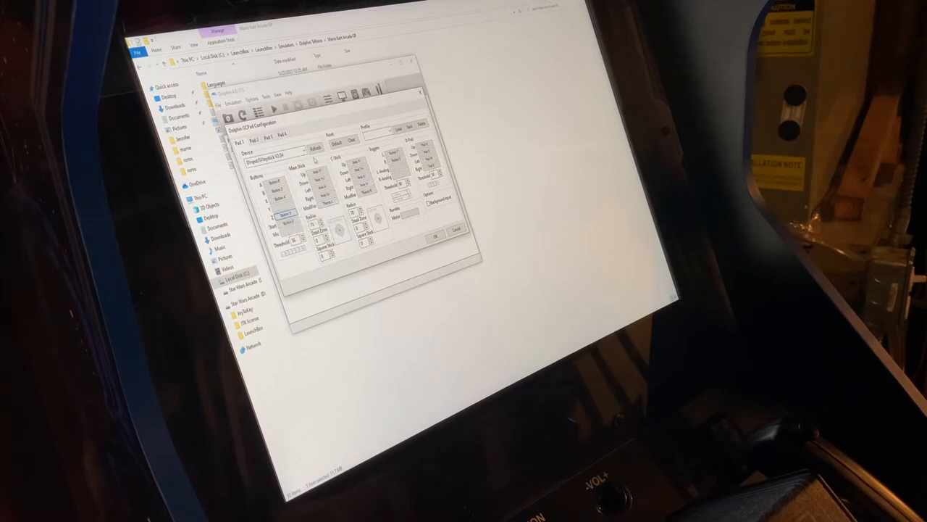
left_click(282, 153)
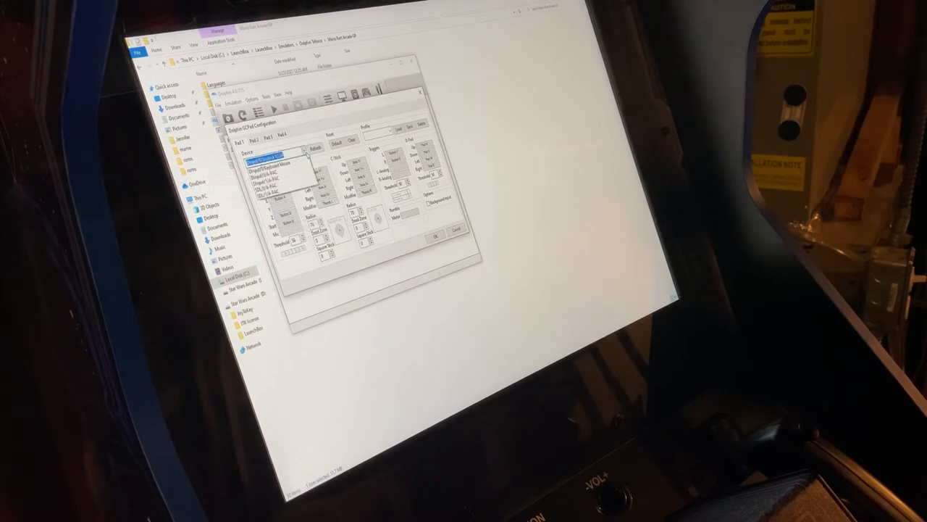
left_click(275, 174)
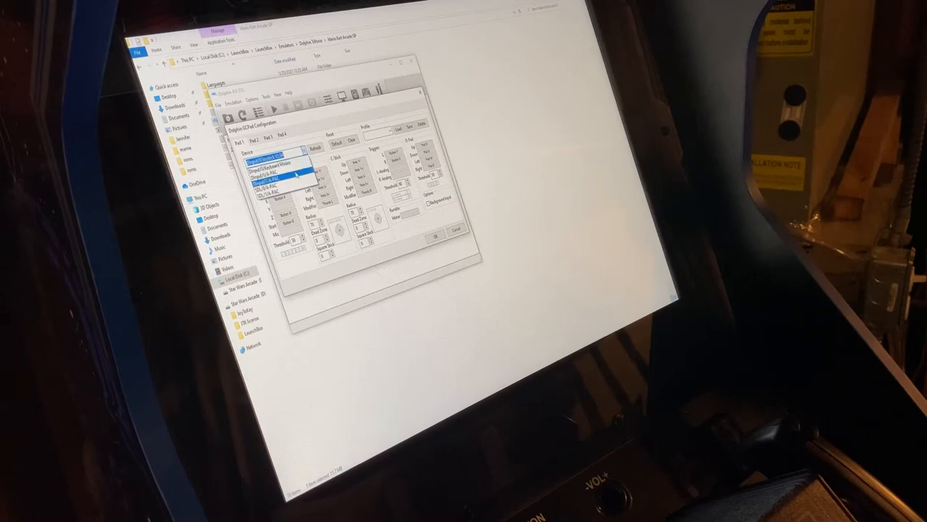
left_click(275, 158)
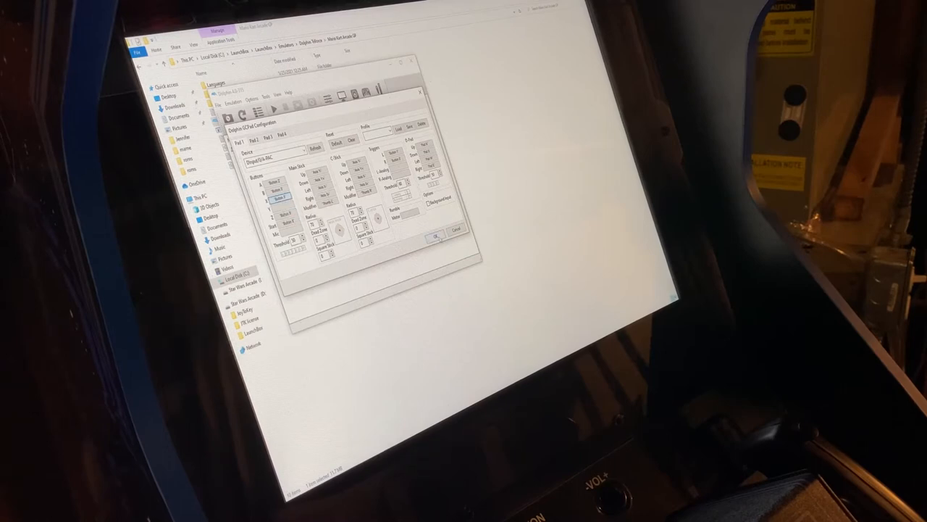
left_click(434, 238)
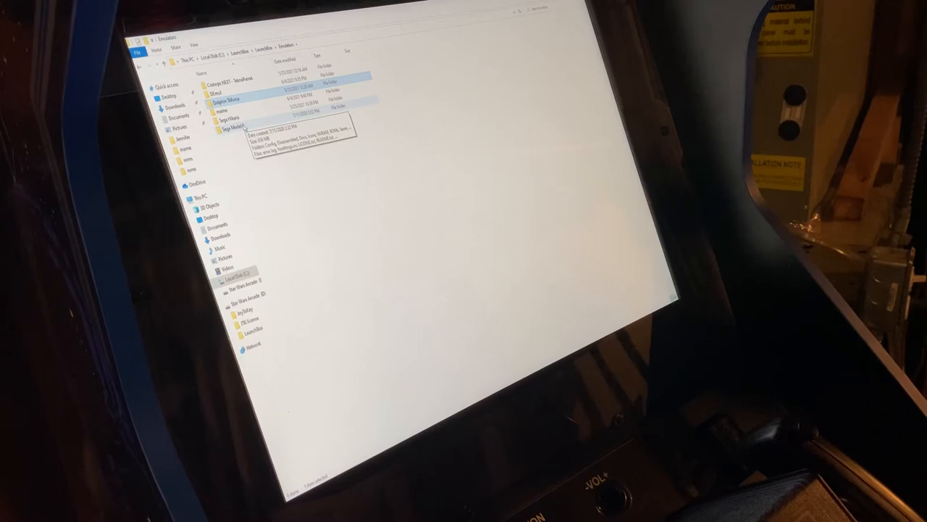
- Close Dolphin and go into the Model 3 emulator folder in File Explorer
double_click(243, 123)
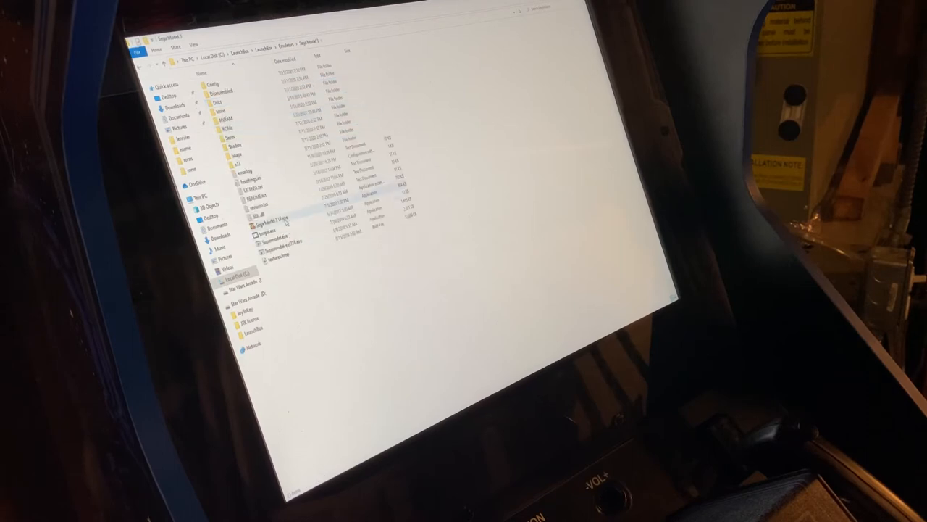
- Run the Model 3 UI executable to start the Supermodel front end with its input console
double_click(272, 208)
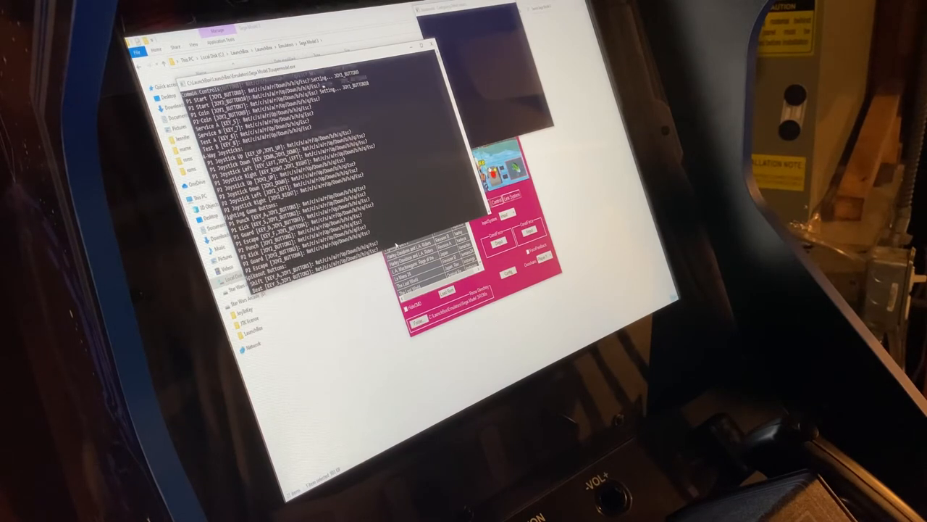
- Bind each Supermodel control to the cabinet's joystick buttons in the console and close it
scroll("down", 3)
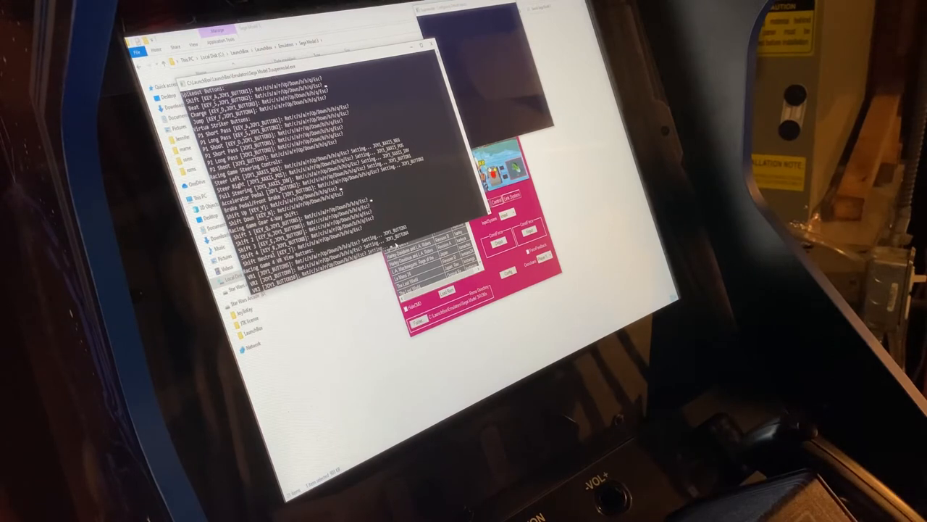
scroll("down", 3)
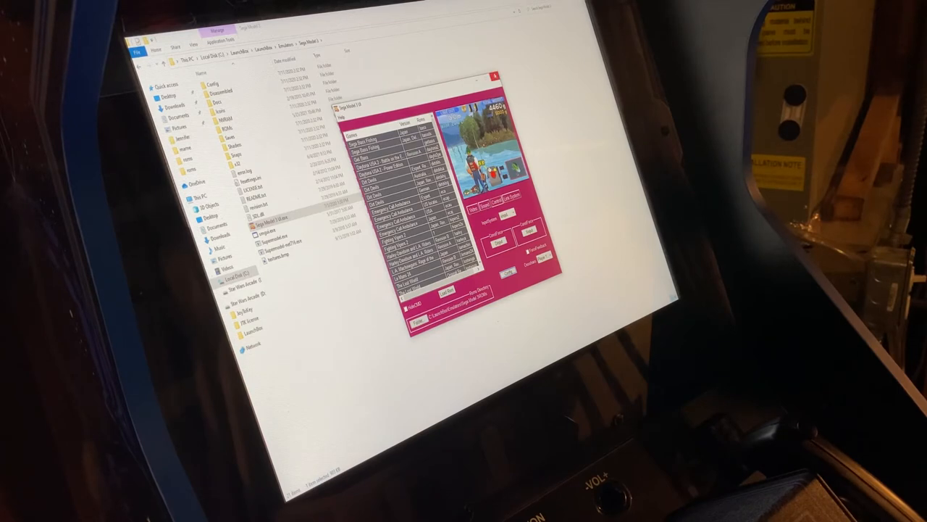
- Return to the Emulators folder, enter the TeknoParrot folder and subfolder, and run TeknoParrotUi.exe
left_click(495, 75)
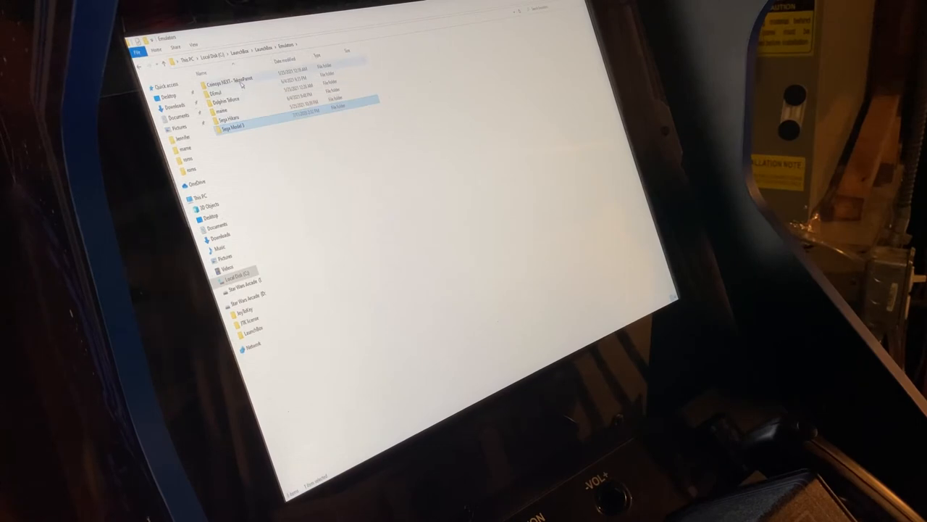
double_click(232, 78)
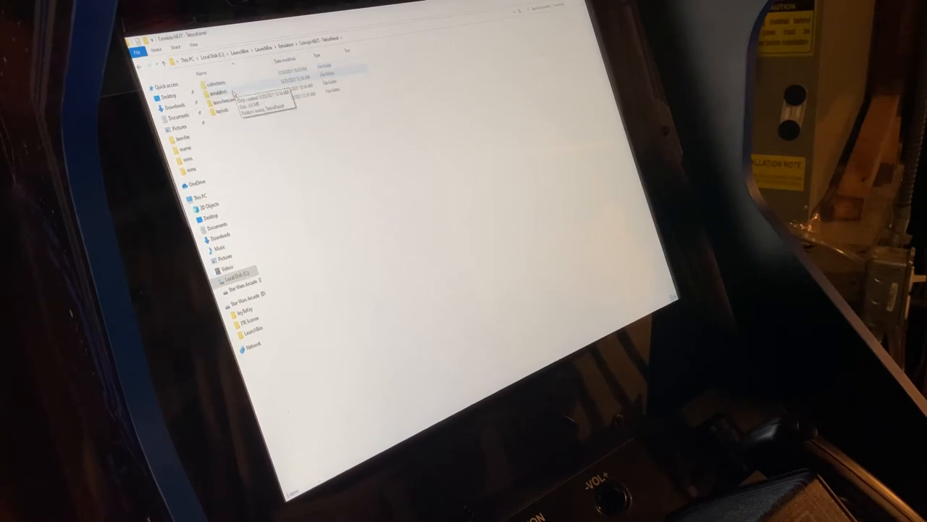
double_click(224, 93)
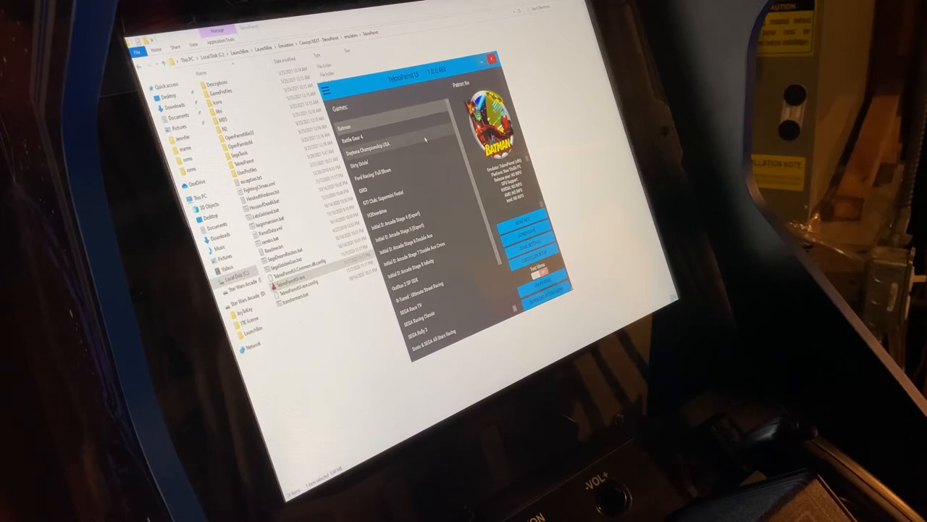
- Select a racing game in the TeknoParrot UI library to set up
left_click(376, 142)
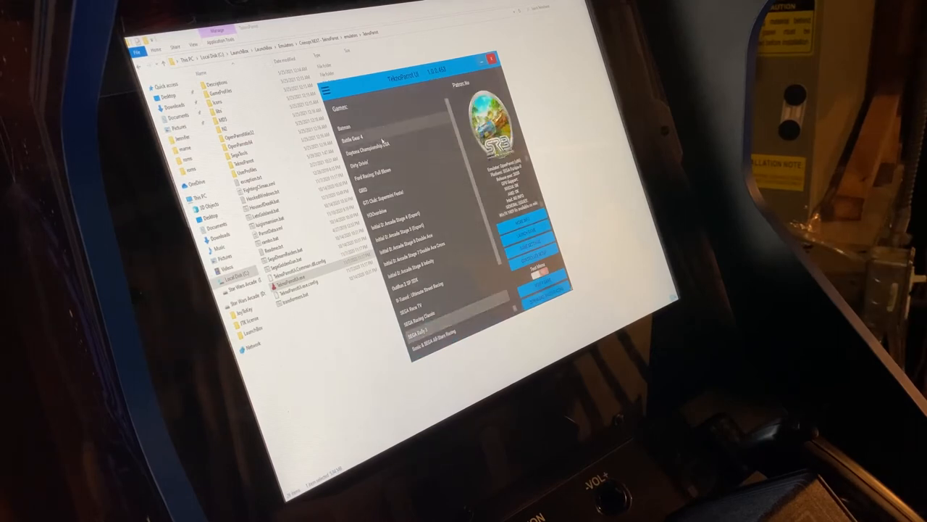
- Bind the chosen game's inputs to 'Joystick Buttons' in Controller Setup and save the settings
left_click(369, 135)
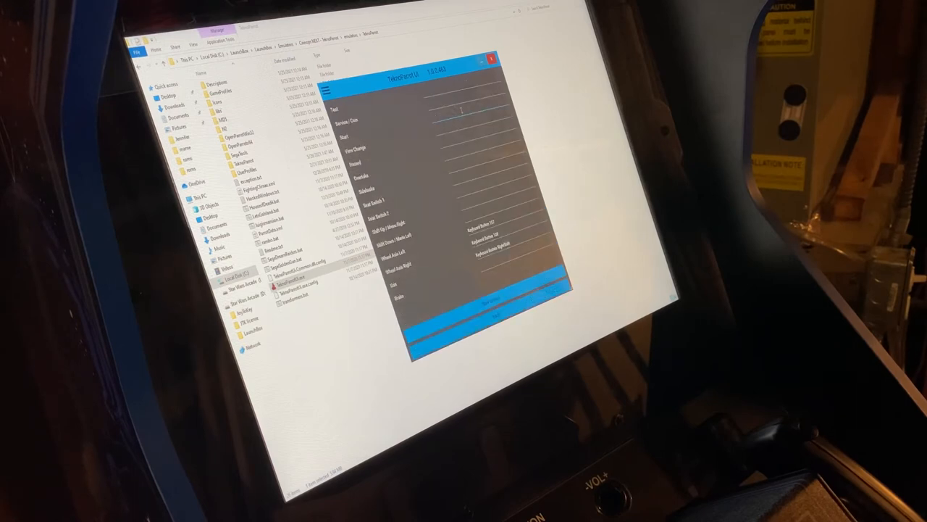
type("Joystick Buttons")
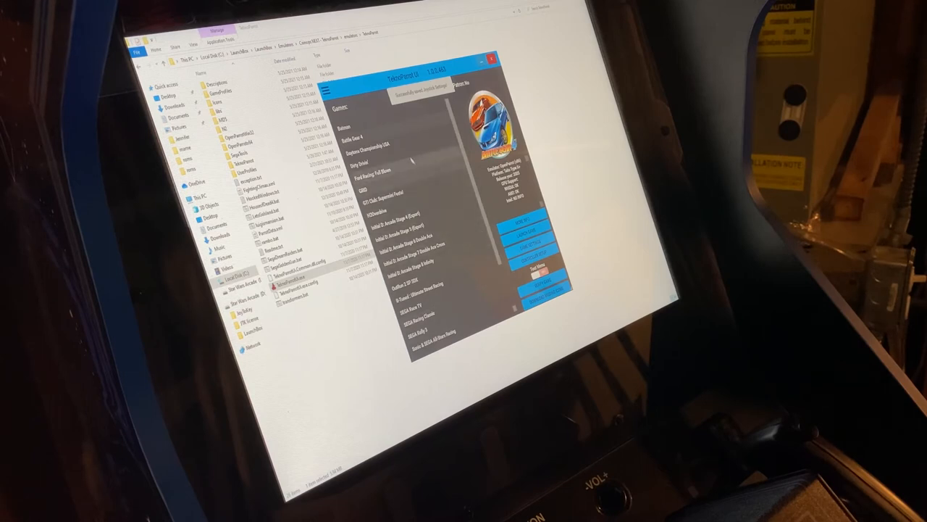
- Select another racing game and try to launch it, producing an error message
left_click(370, 158)
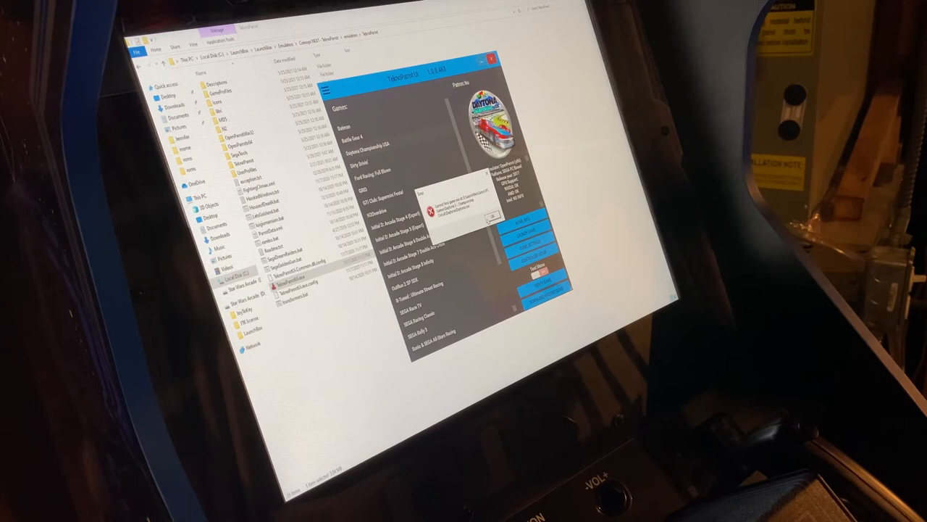
- Dismiss the error message and return to the TeknoParrot game library
left_click(493, 217)
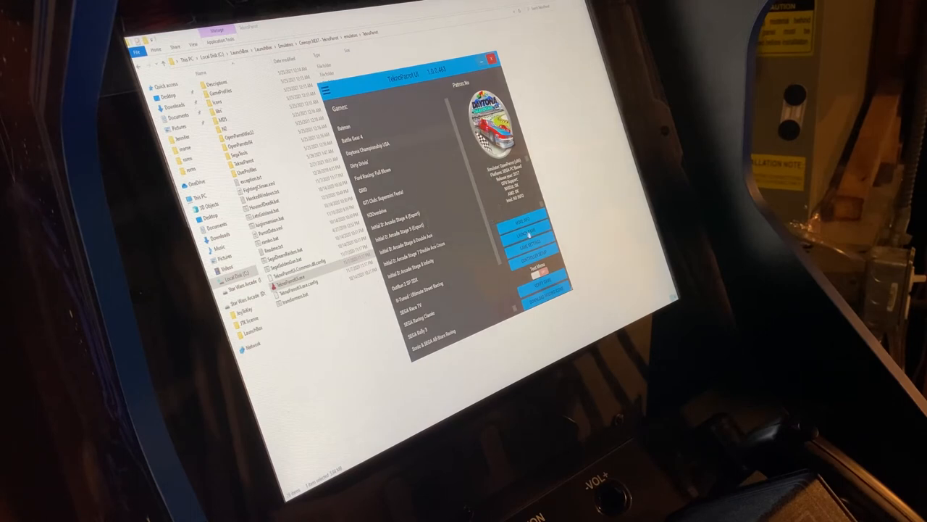
left_click(536, 244)
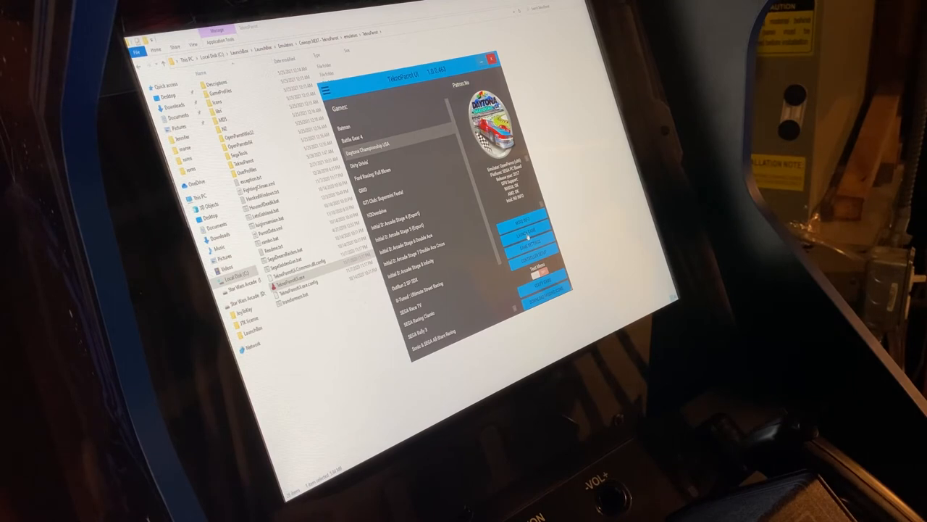
left_click(518, 230)
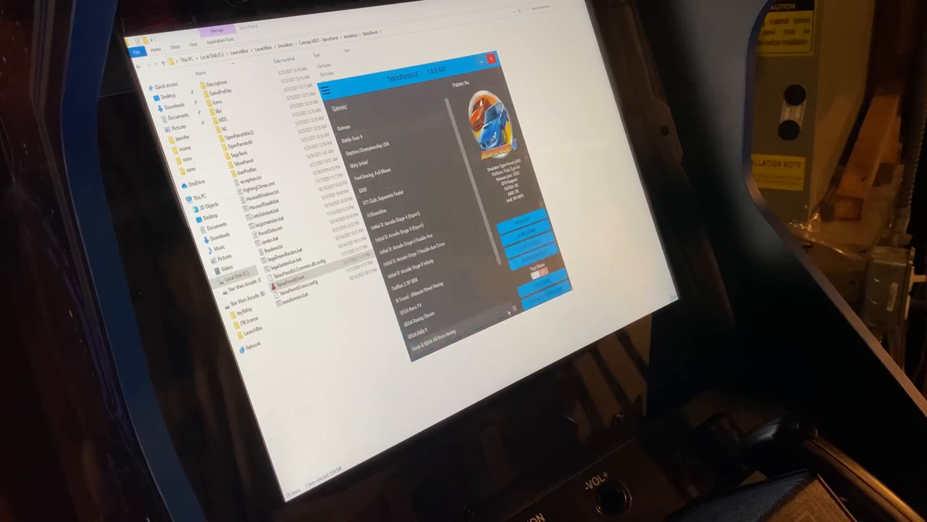
- Switch between racing game profiles in the TeknoParrot list and acknowledge the pop-up message
left_click(377, 154)
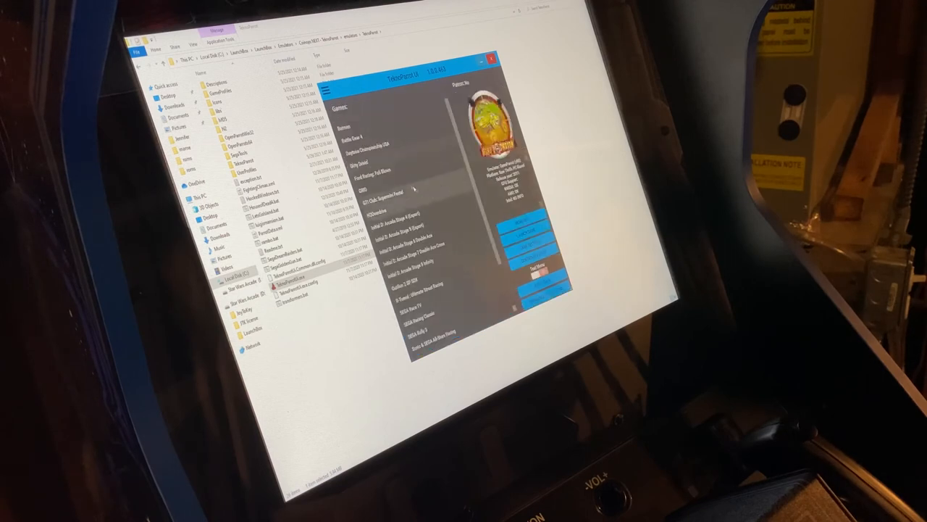
left_click(386, 171)
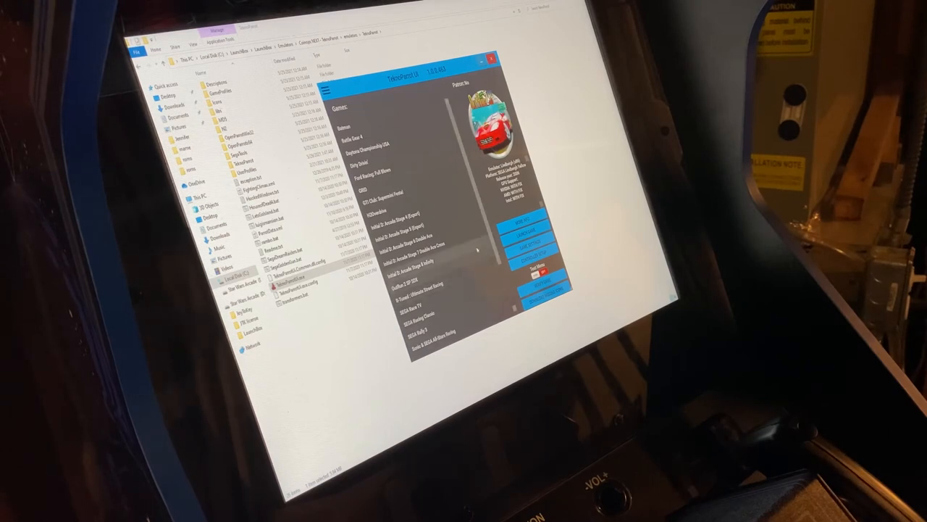
scroll("down", 3)
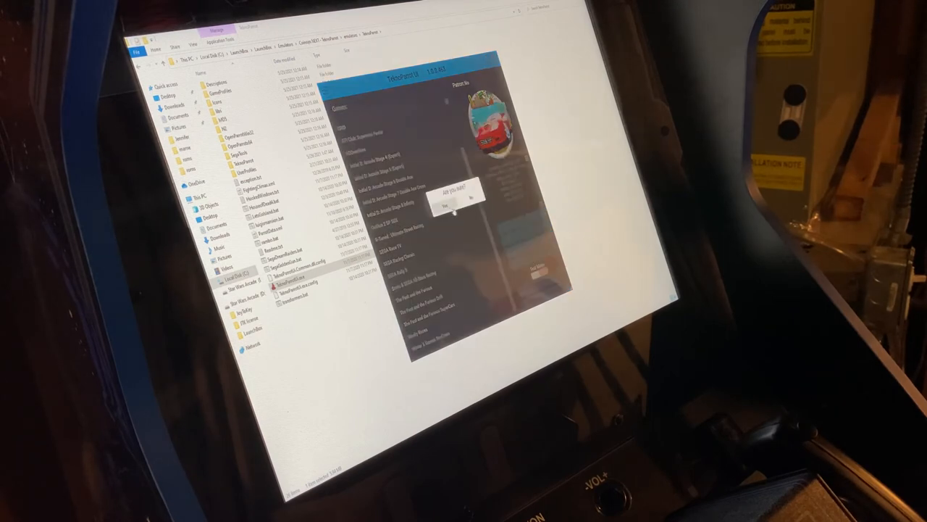
left_click(443, 208)
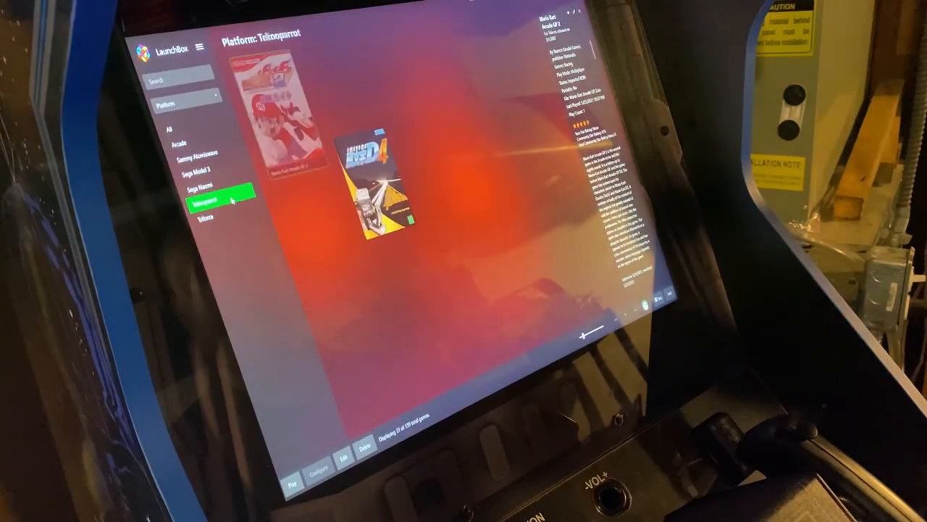
- Review the game lists for Arcade, Sega Model 3, Sega Naomi, Teknoparrot and Triforce, ending back on Arcade
left_click(206, 183)
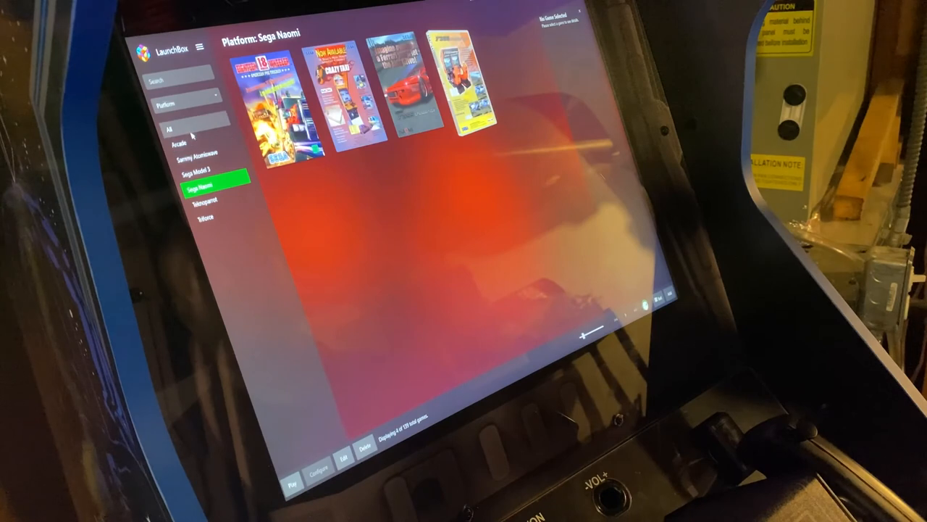
left_click(169, 128)
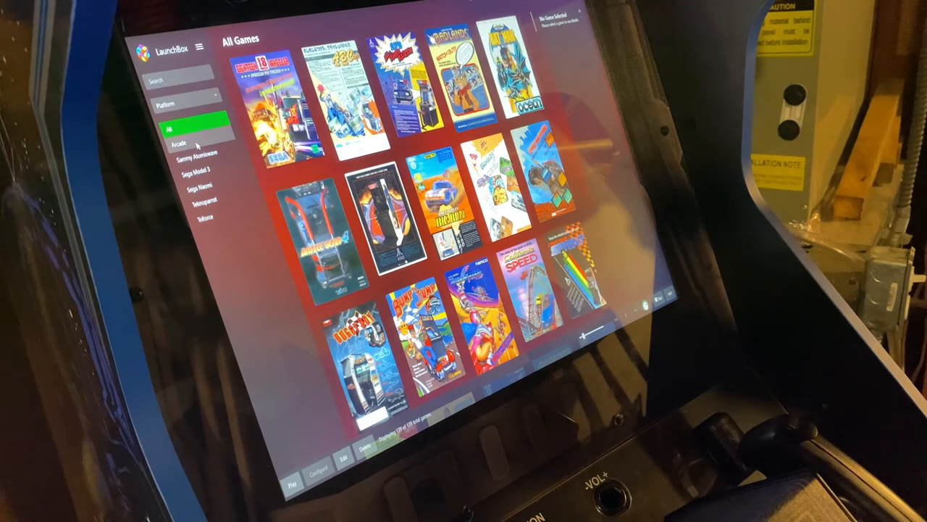
left_click(177, 142)
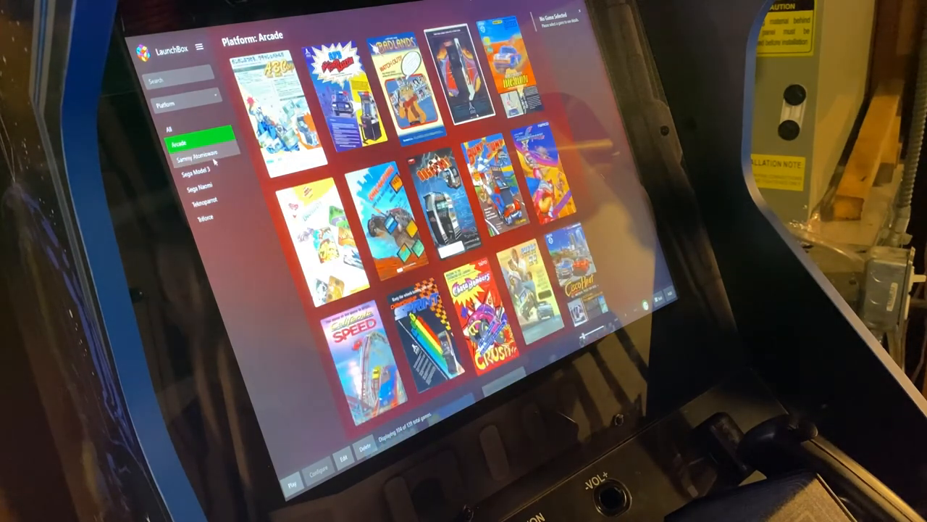
left_click(203, 169)
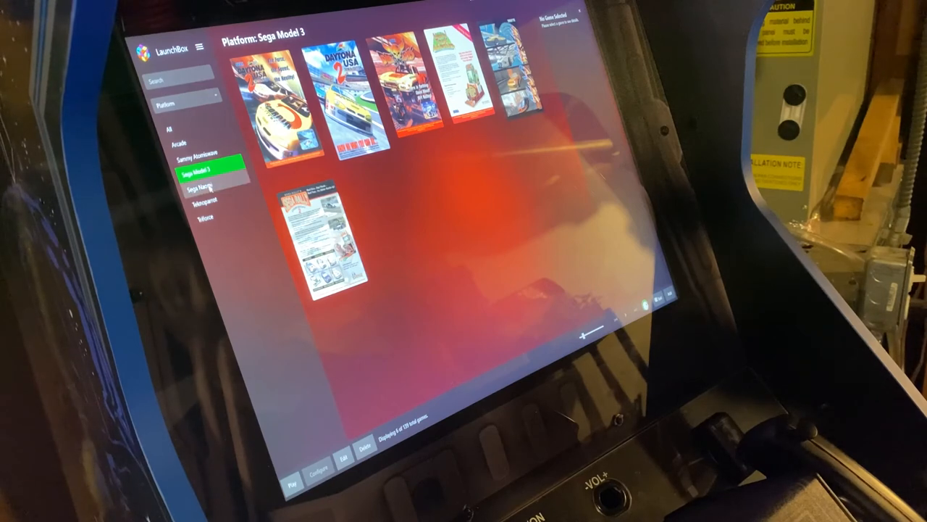
left_click(206, 187)
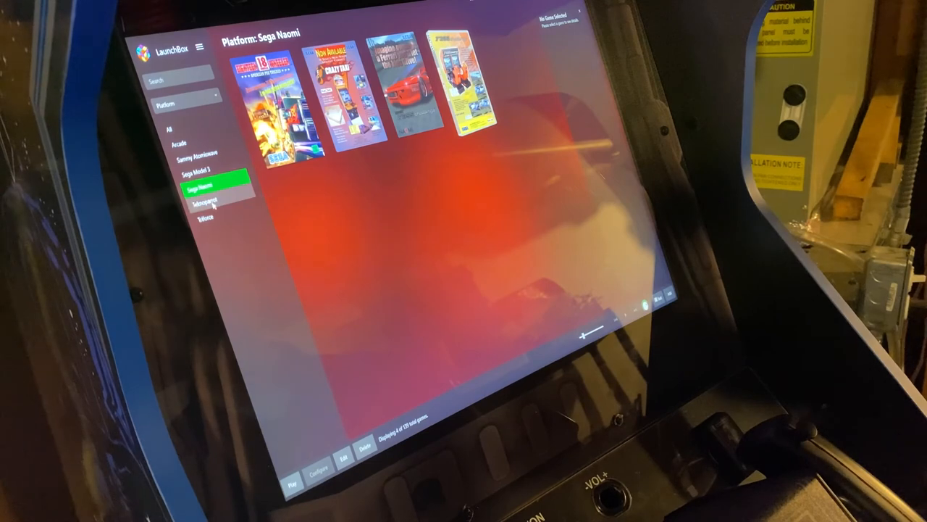
left_click(208, 200)
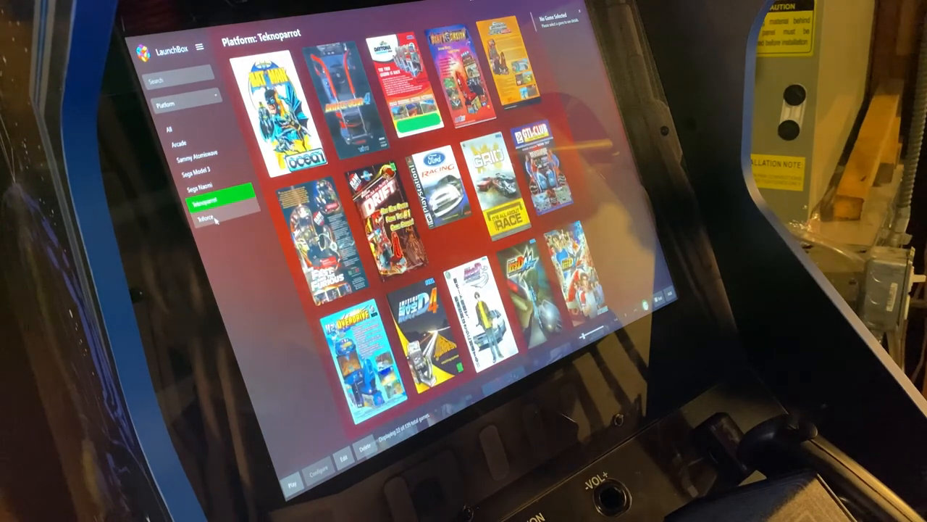
left_click(206, 218)
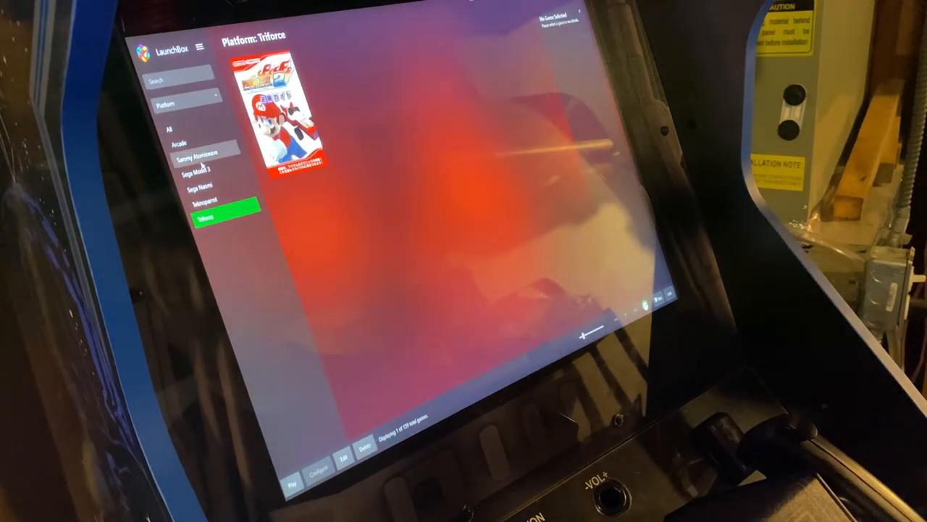
left_click(180, 139)
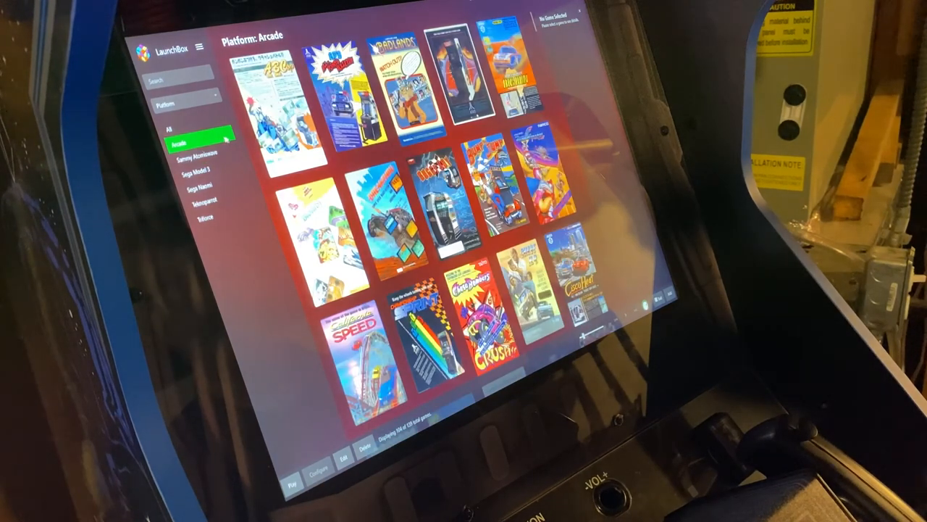
- Launch the BigBox front end from LaunchBox
left_click(180, 129)
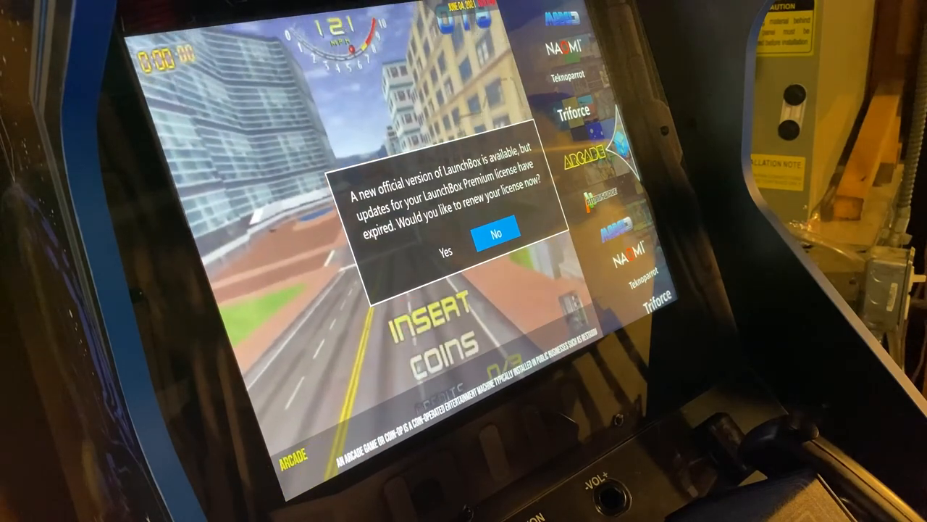
- Refuse the LaunchBox license renewal offer so BigBox reaches its main menu
left_click(495, 232)
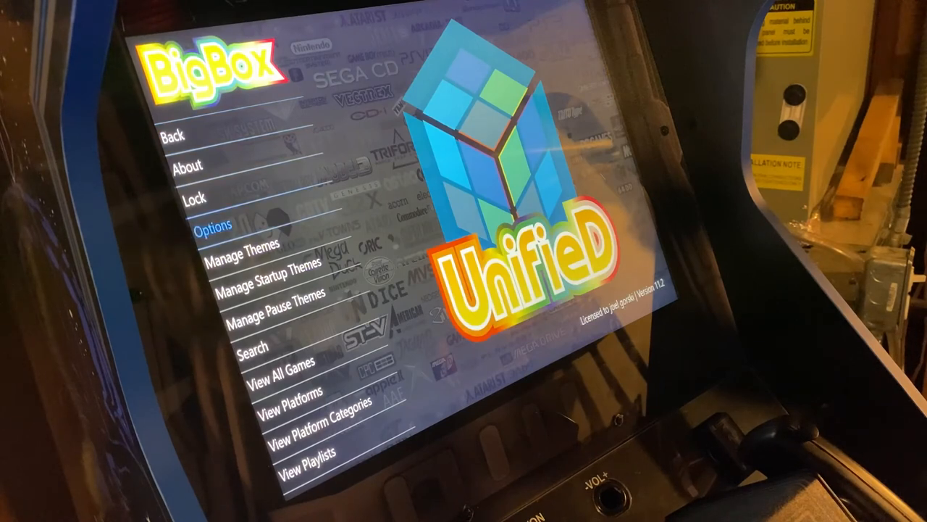
- Reach Controller Mappings in BigBox Options and browse down the action list
left_click(214, 225)
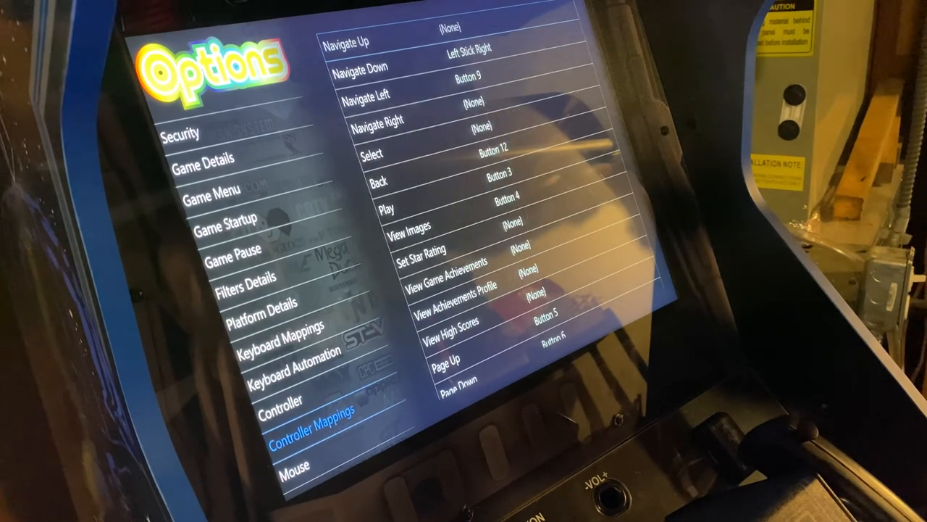
scroll("down", 3)
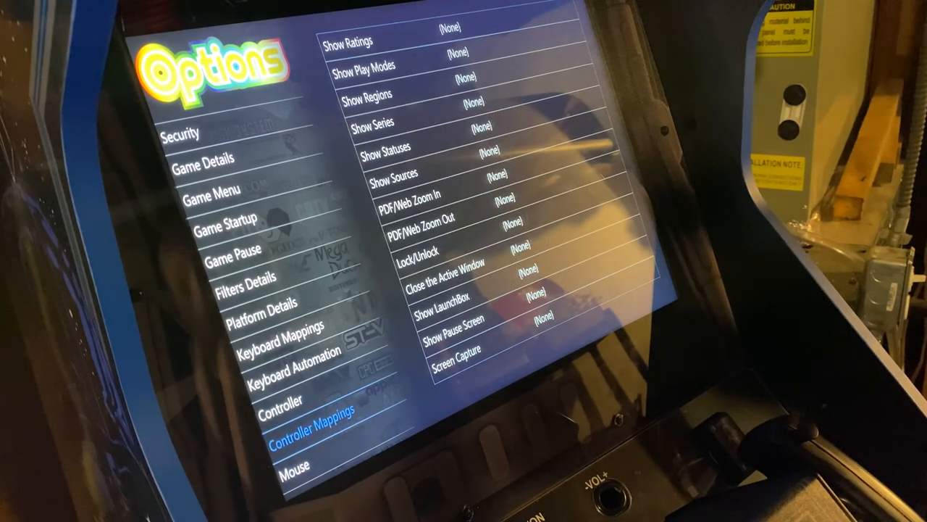
- Confirm the A-PAC device in Controller settings and return to Controller Mappings
left_click(280, 400)
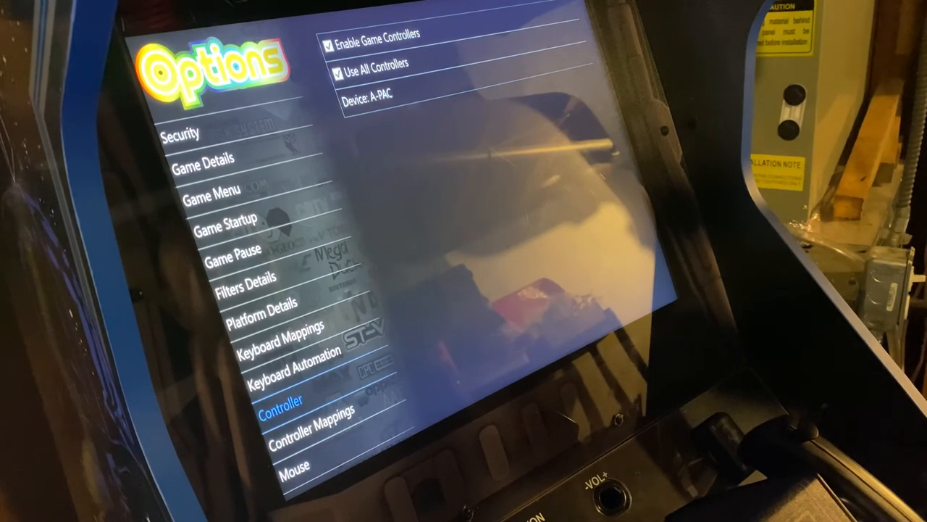
left_click(318, 415)
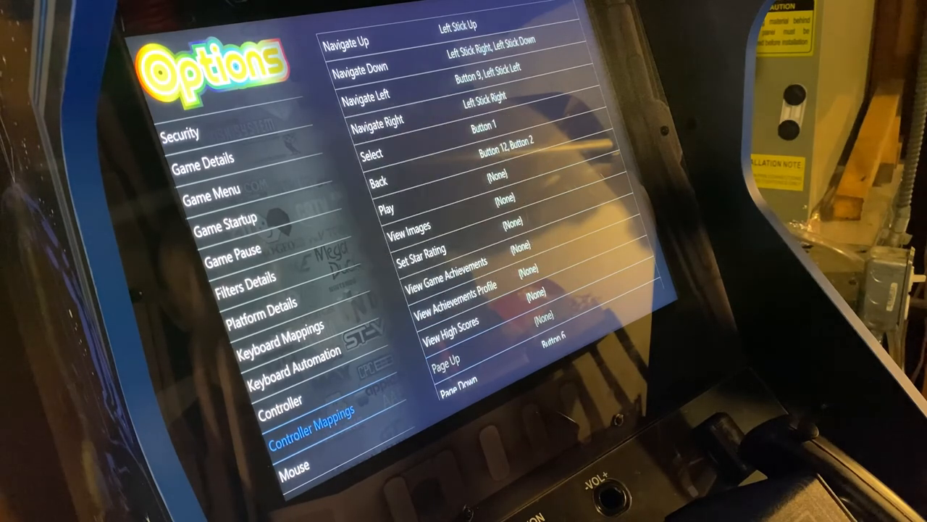
- Assign Navigate Up/Down/Left/Right to the stick and Select/Back to cabinet buttons
scroll("down", 3)
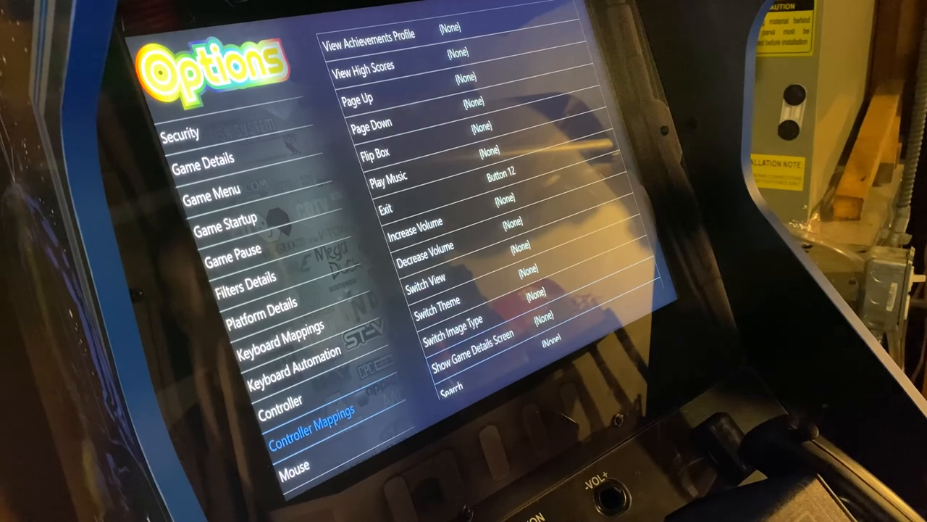
scroll("down", 3)
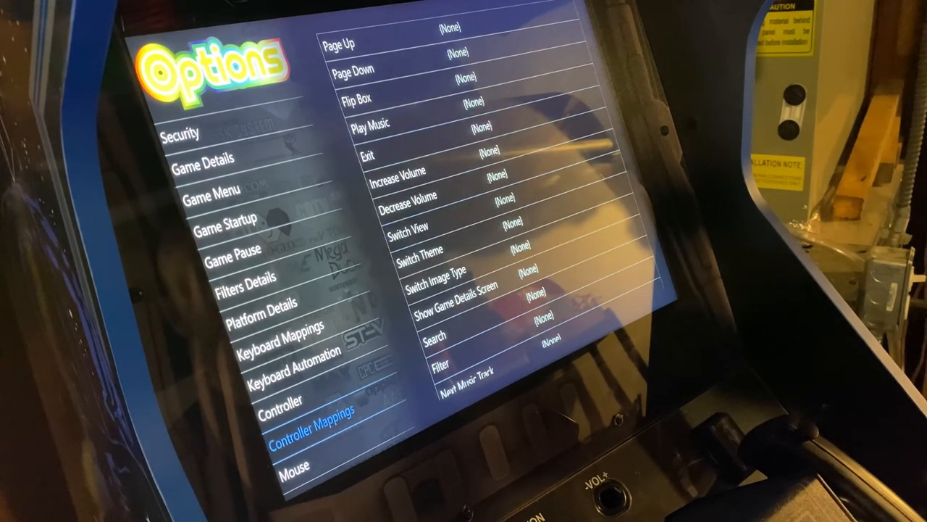
scroll("down", 3)
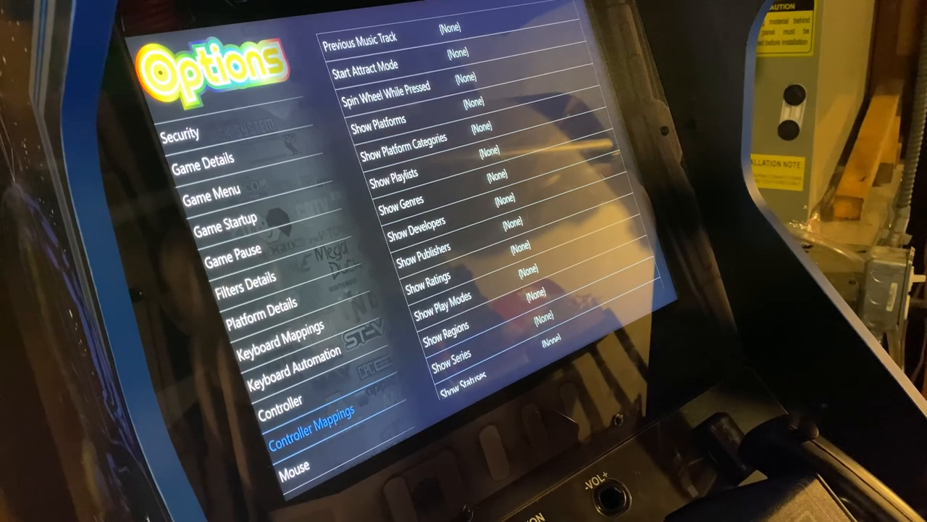
scroll("down", 3)
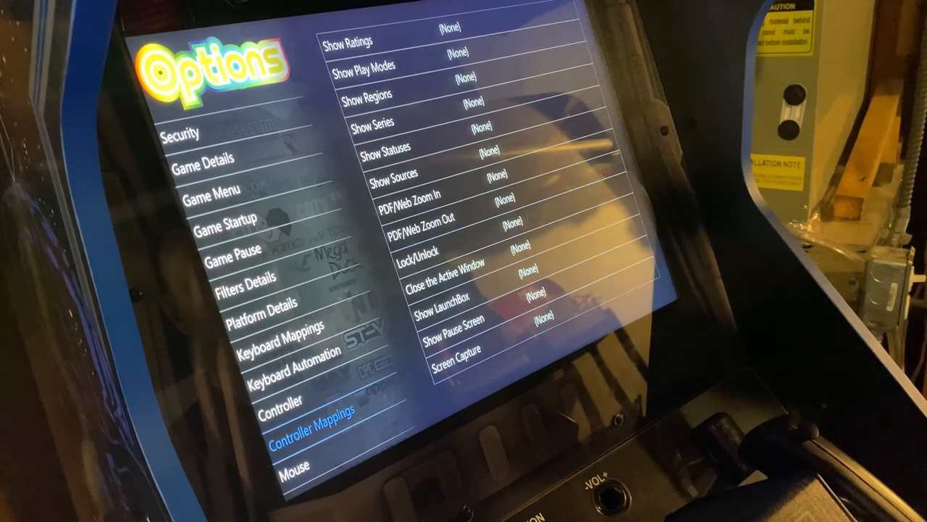